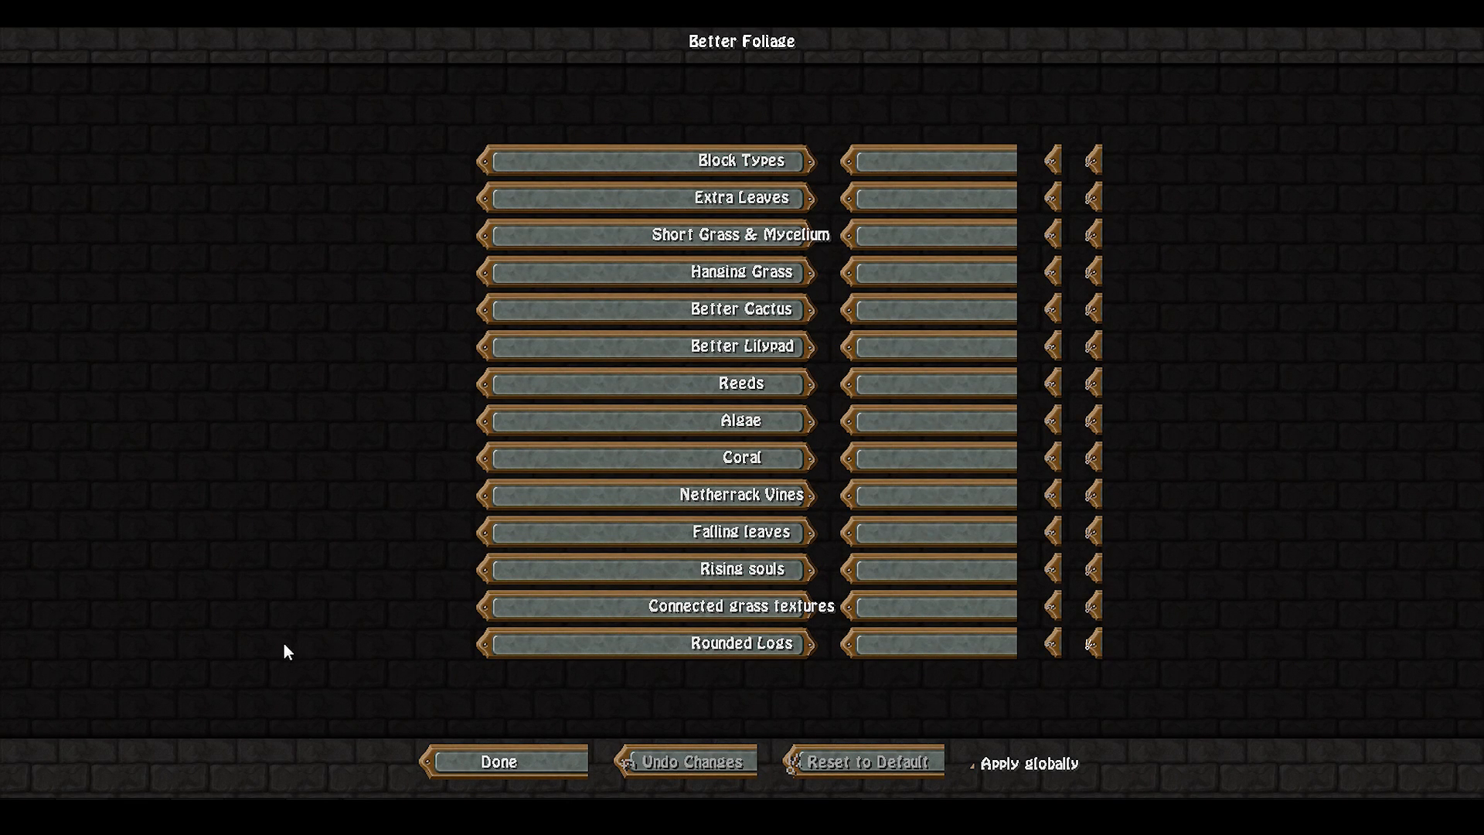
mouse_move(317, 417)
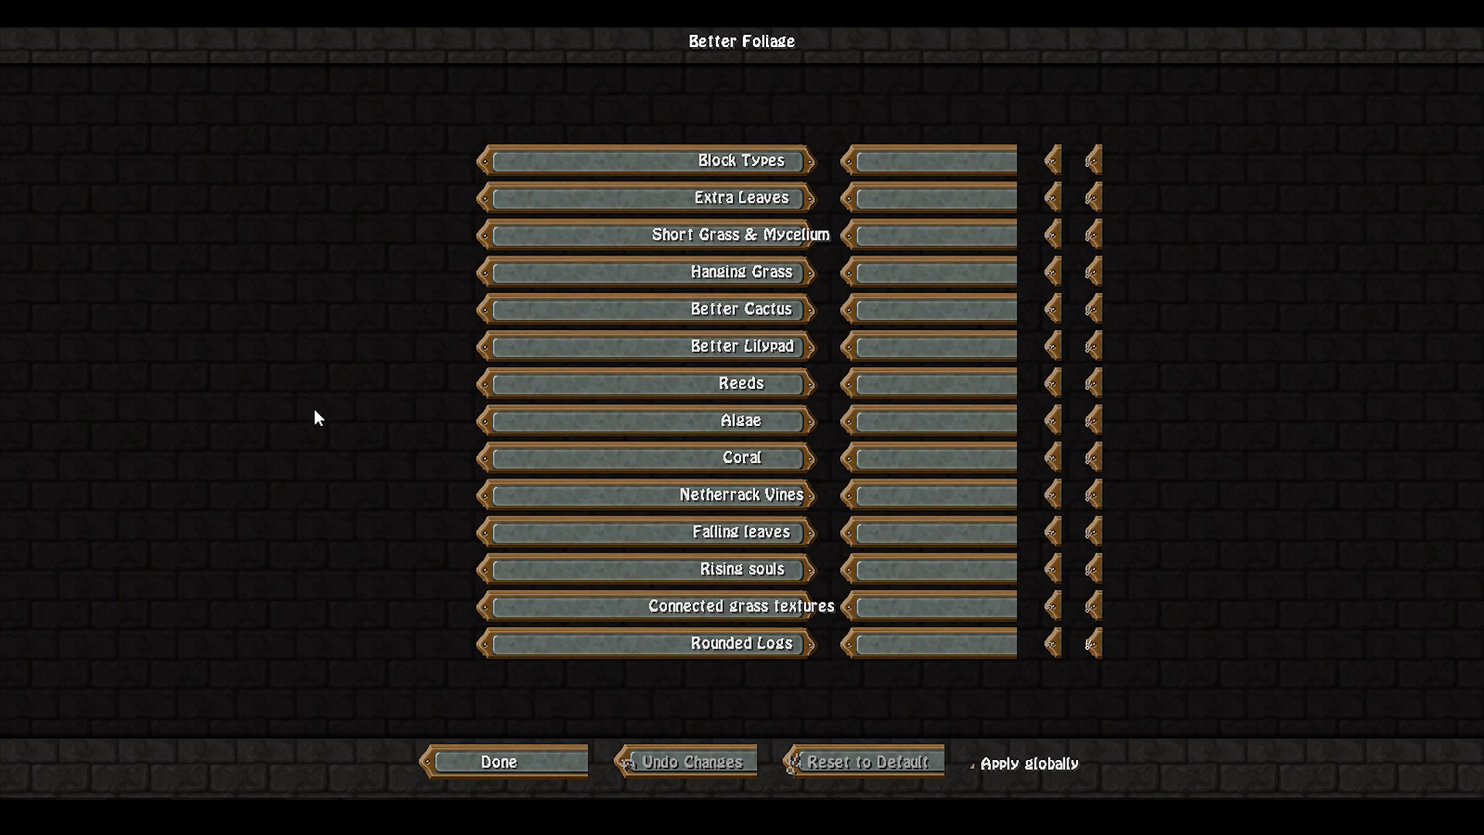
mouse_move(76, 321)
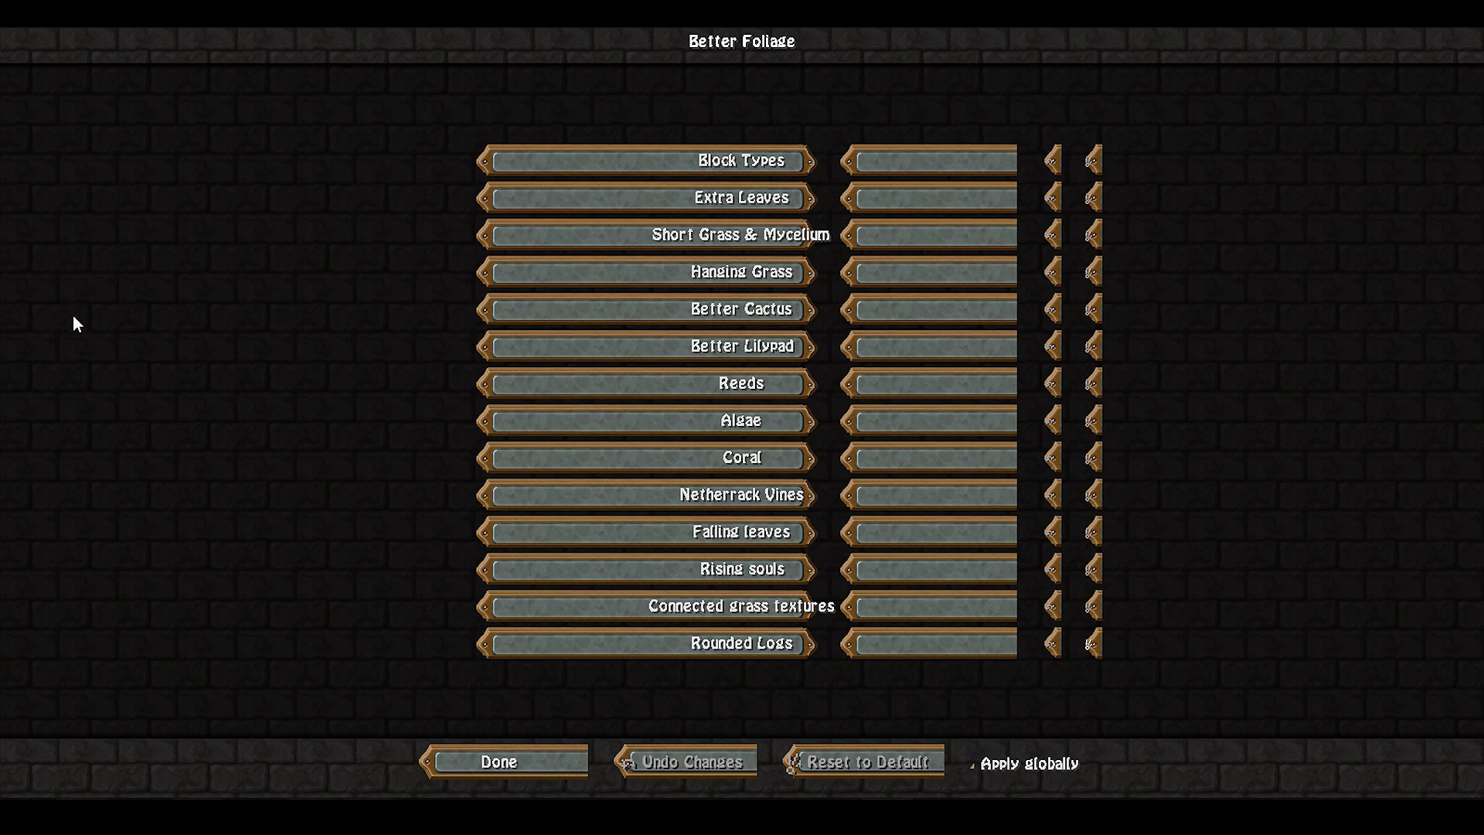
mouse_move(119, 652)
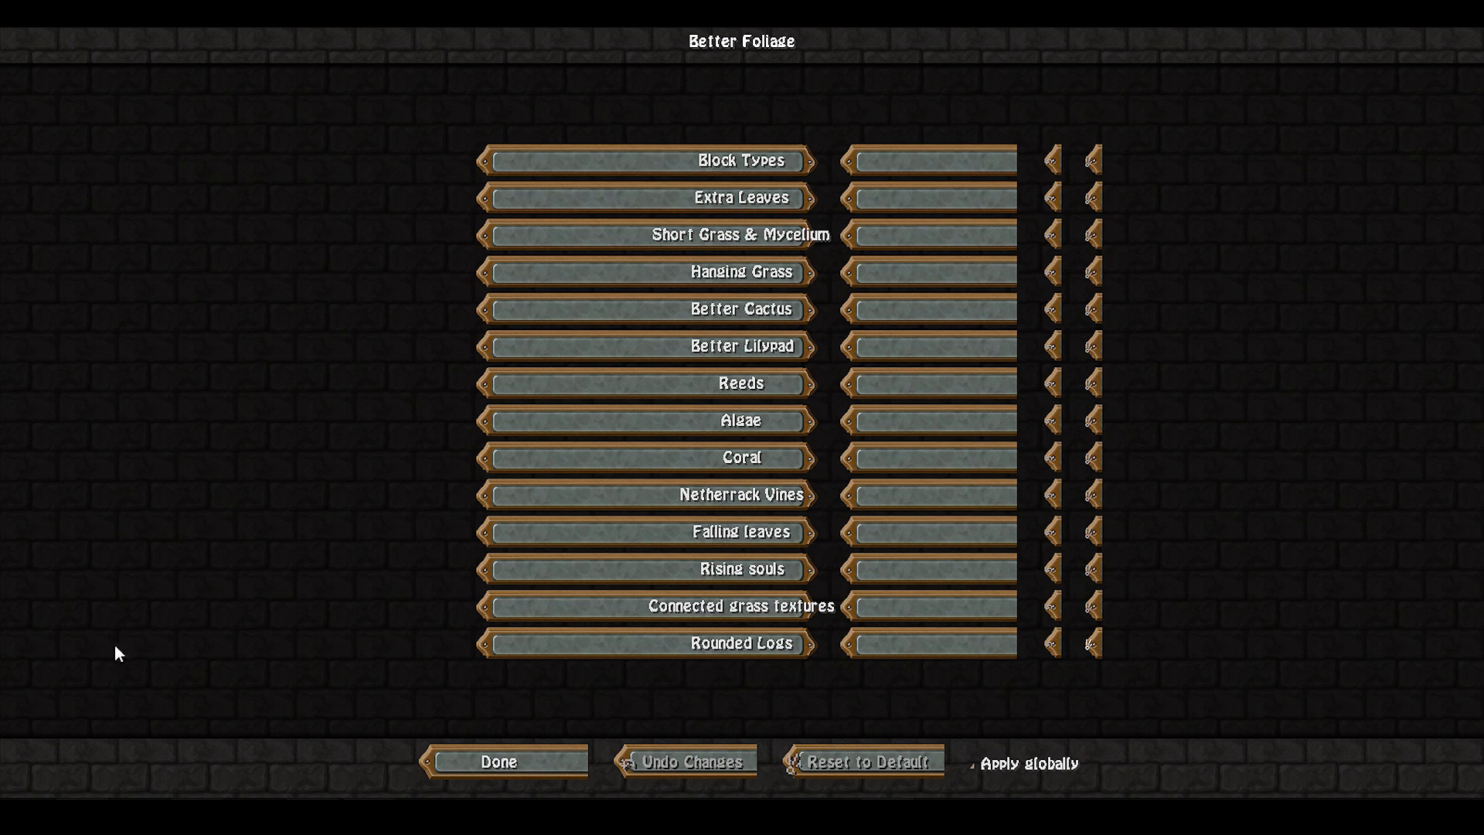
mouse_move(297, 246)
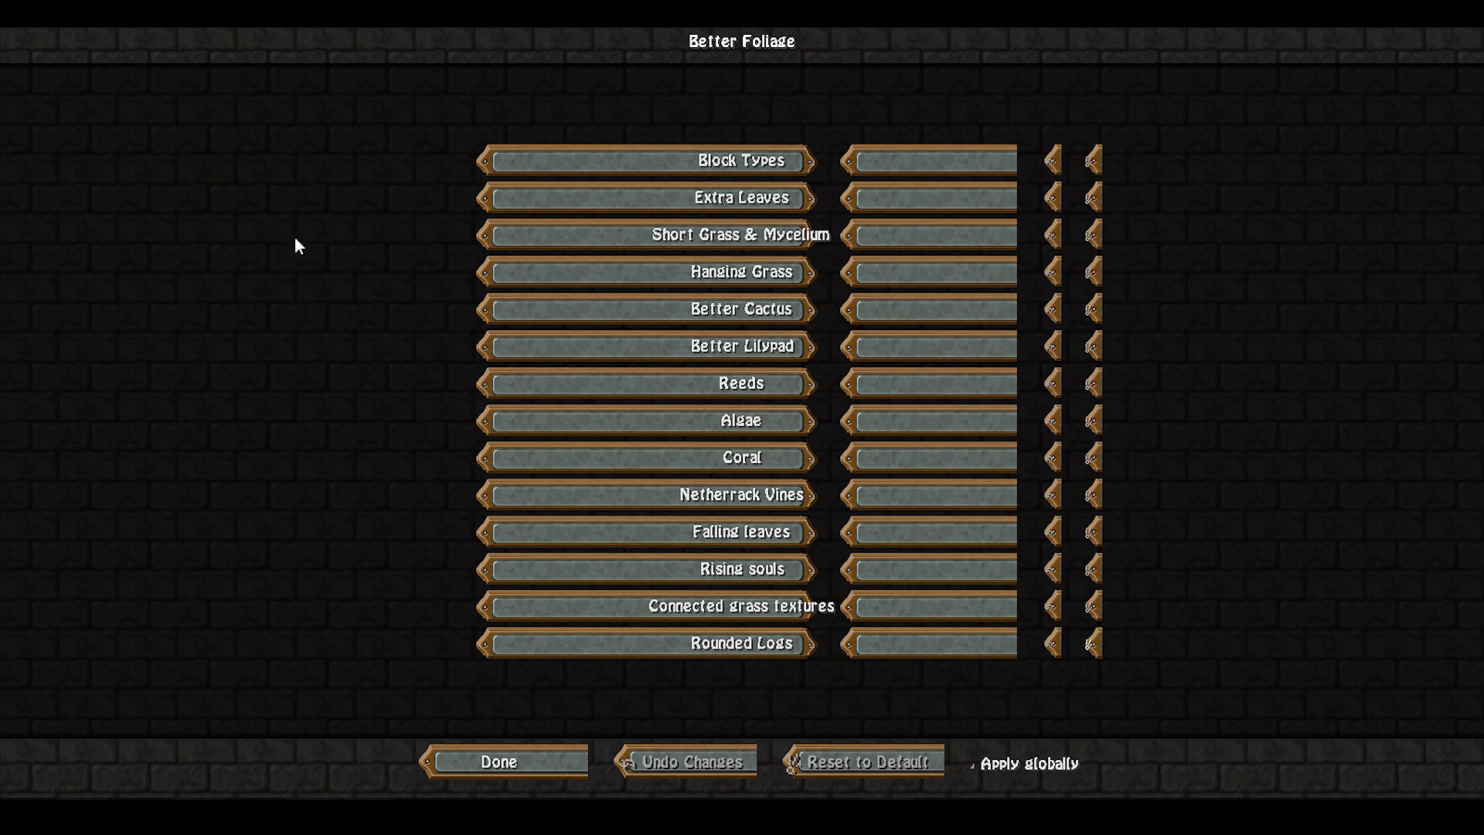
mouse_move(596, 165)
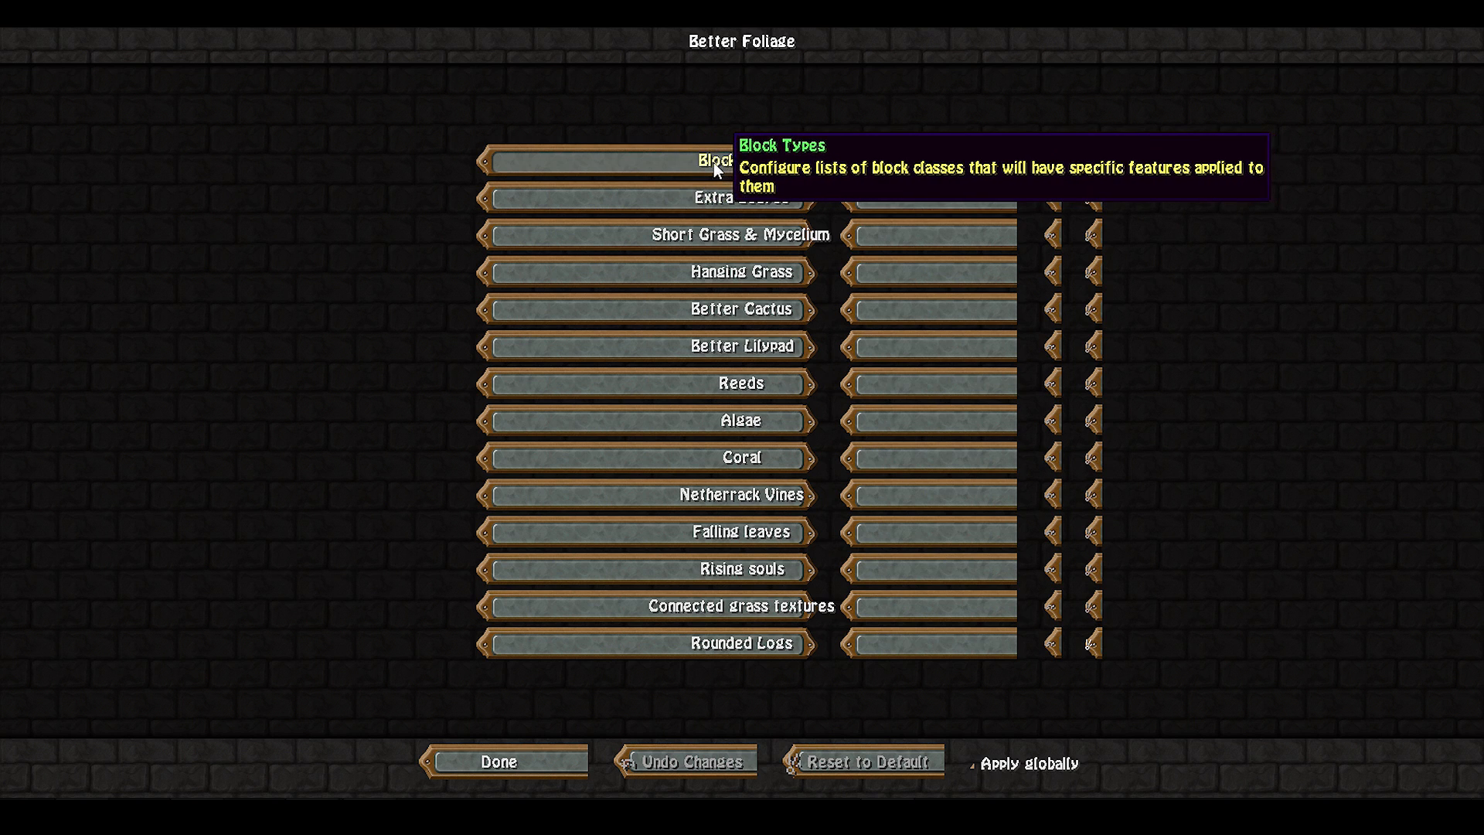
mouse_move(269, 162)
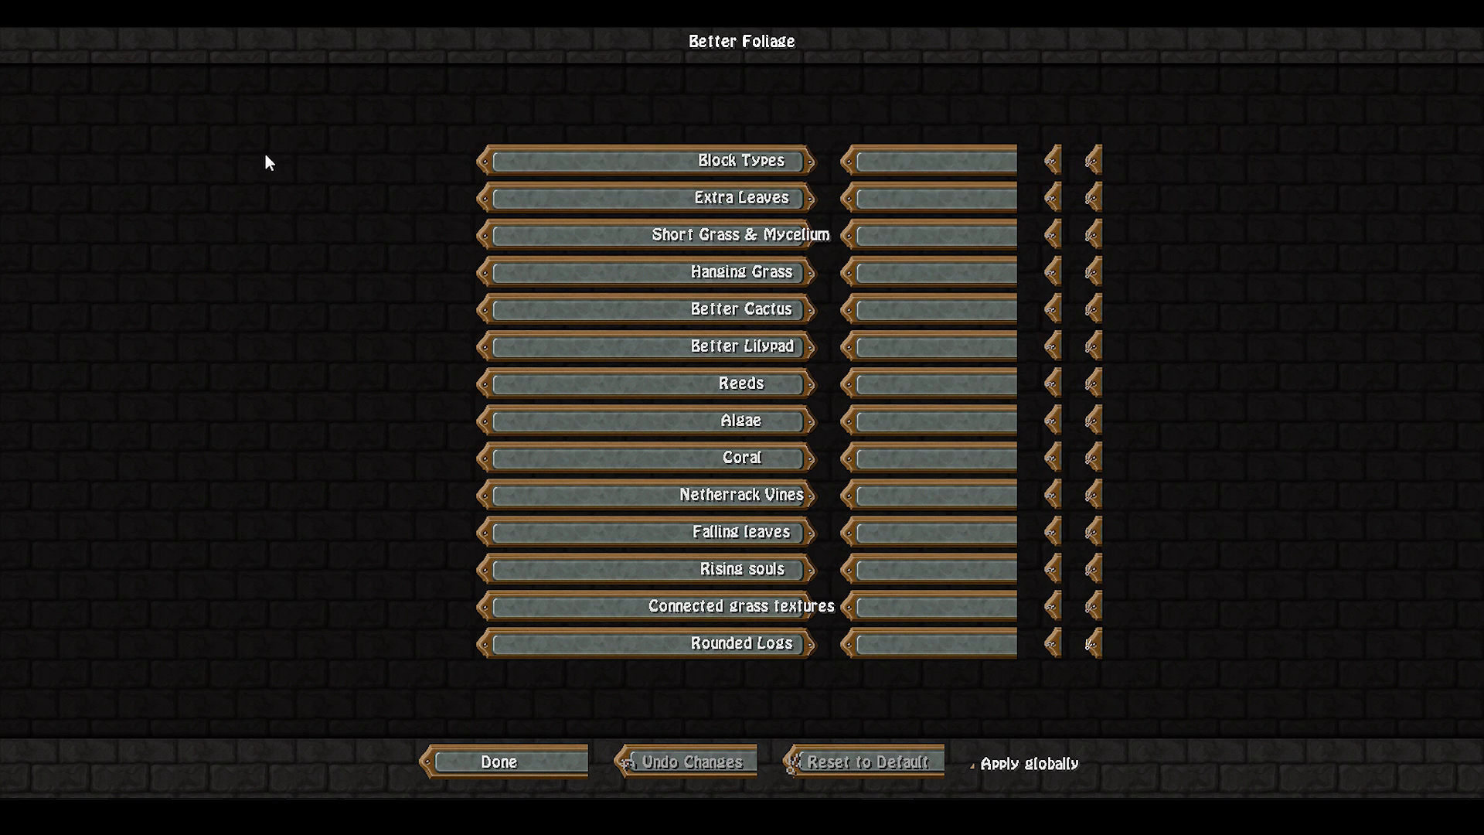
mouse_move(413, 579)
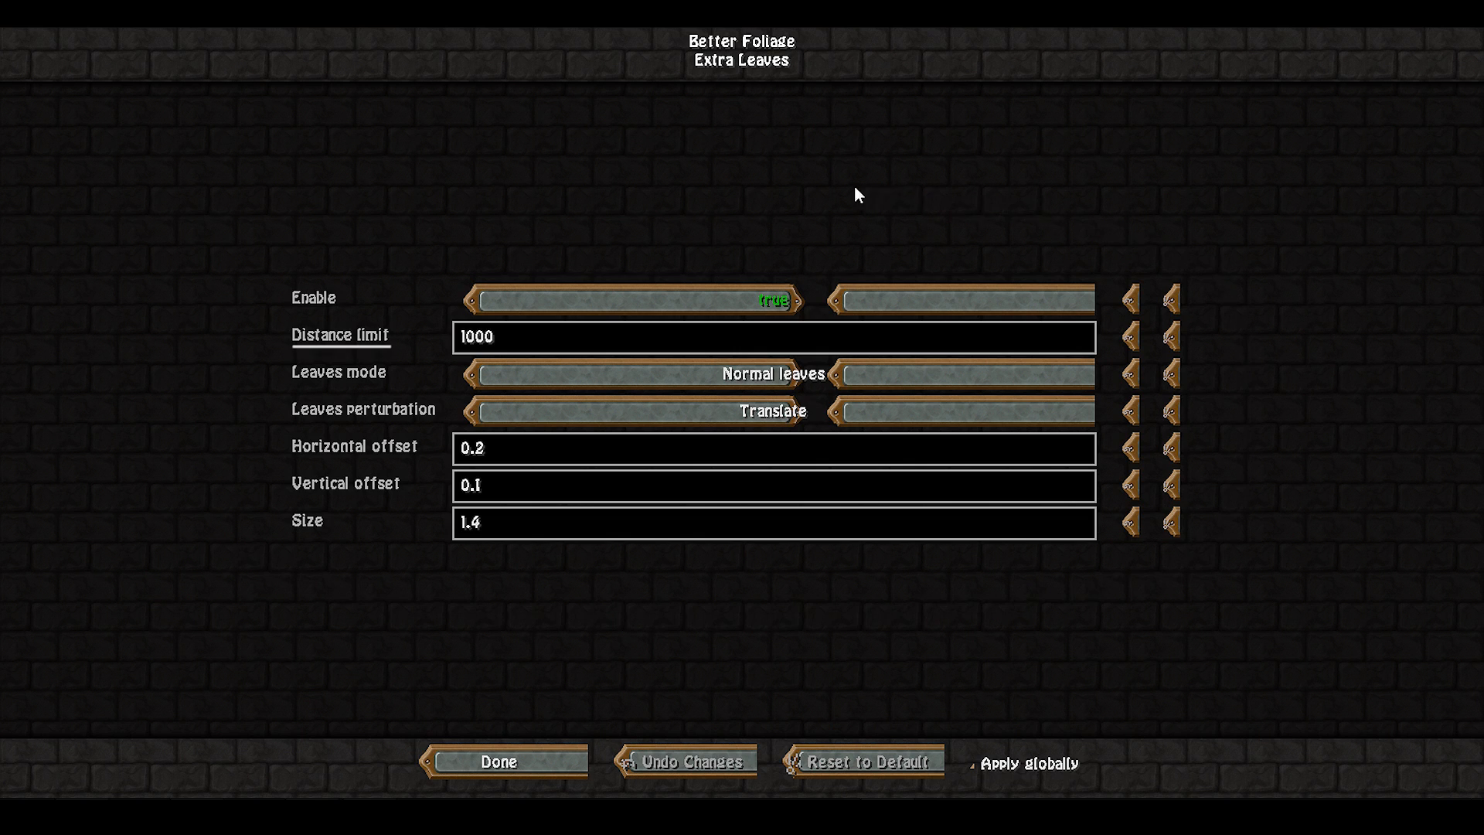
mouse_move(332, 203)
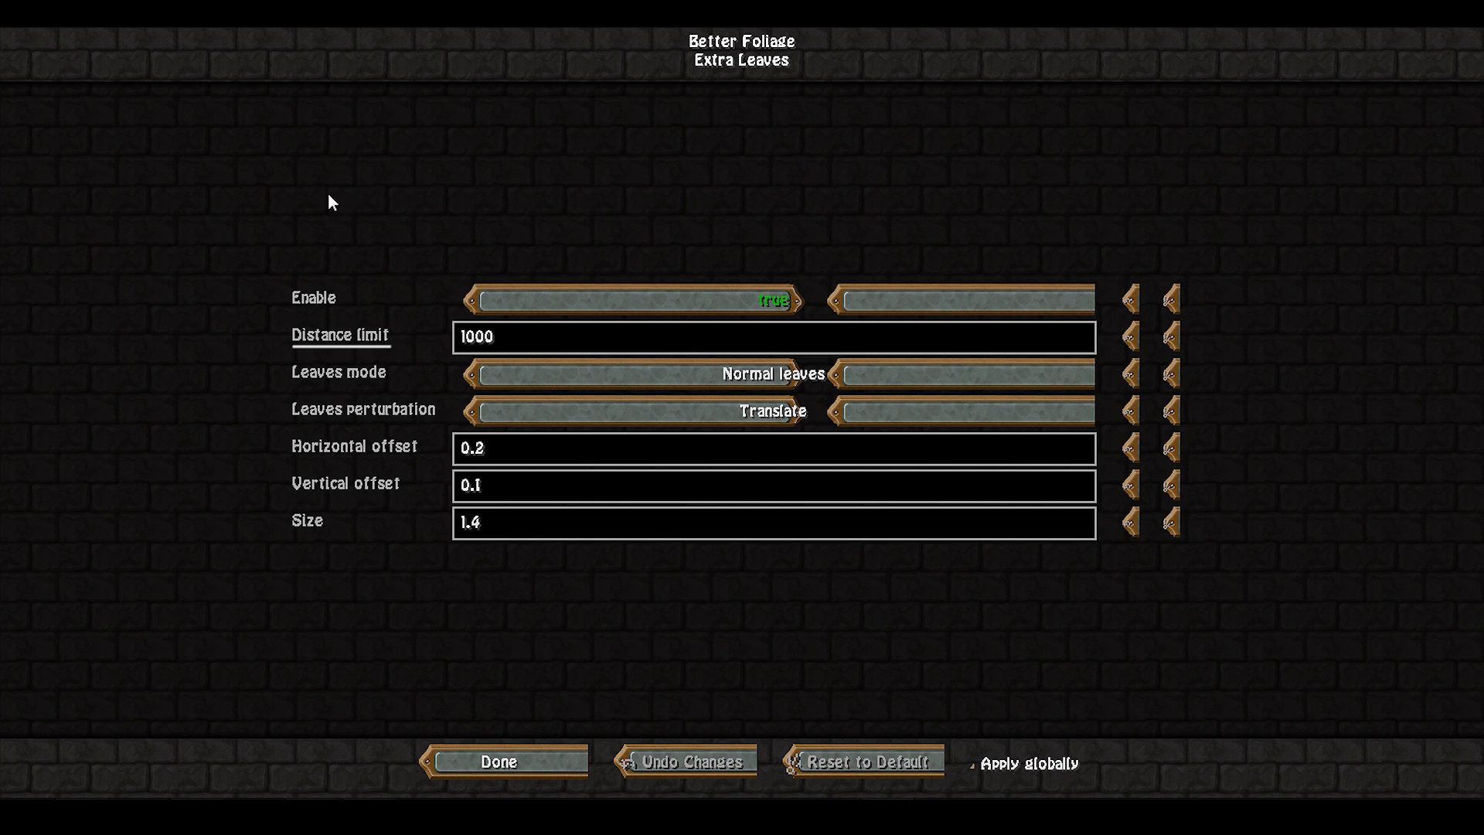
mouse_move(350, 168)
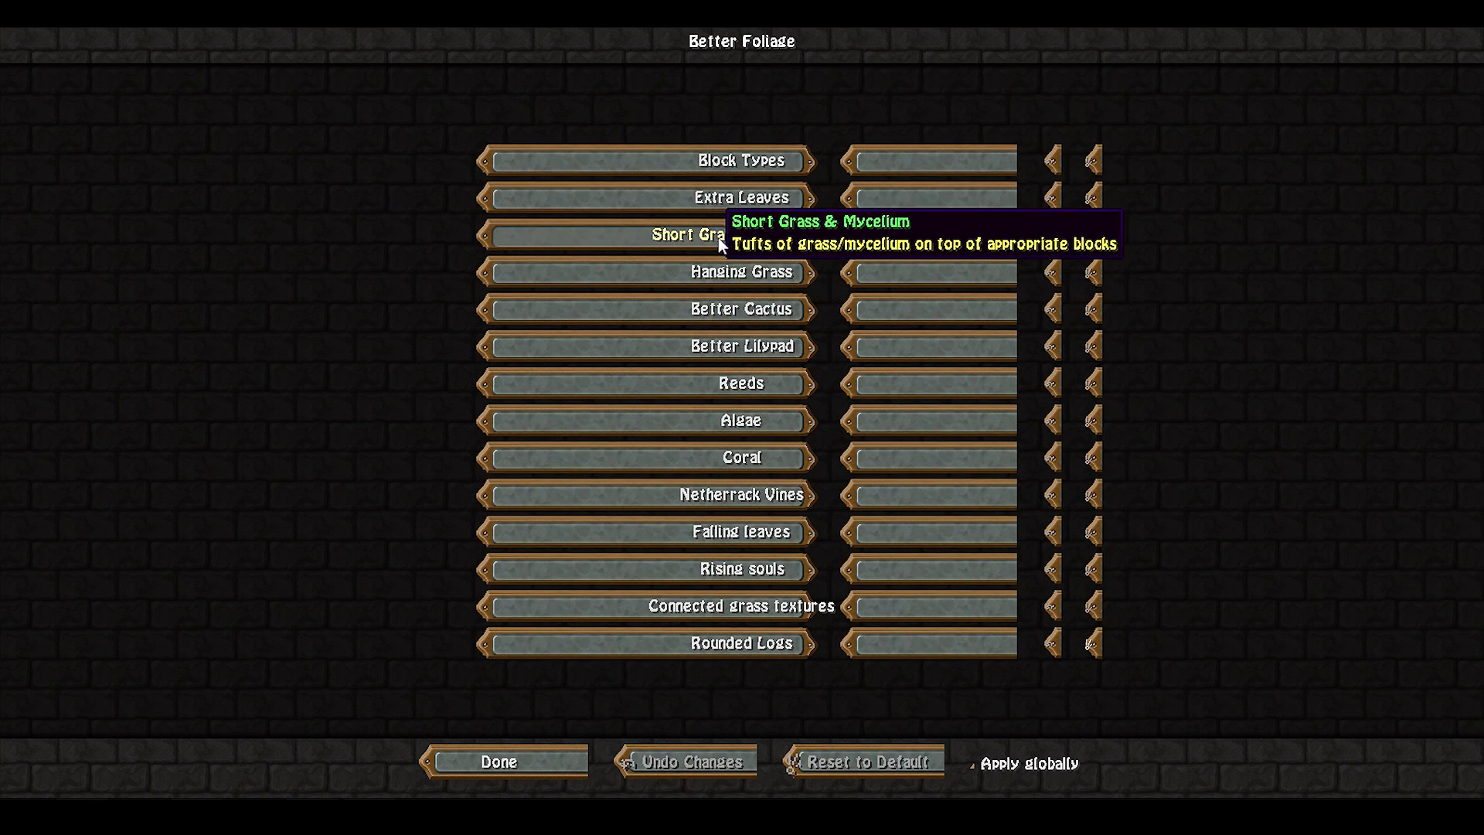
Open Short Grass & Mycelium settings showing grass, mycelium and under-snow enabled, distance 1000.
left_click(644, 234)
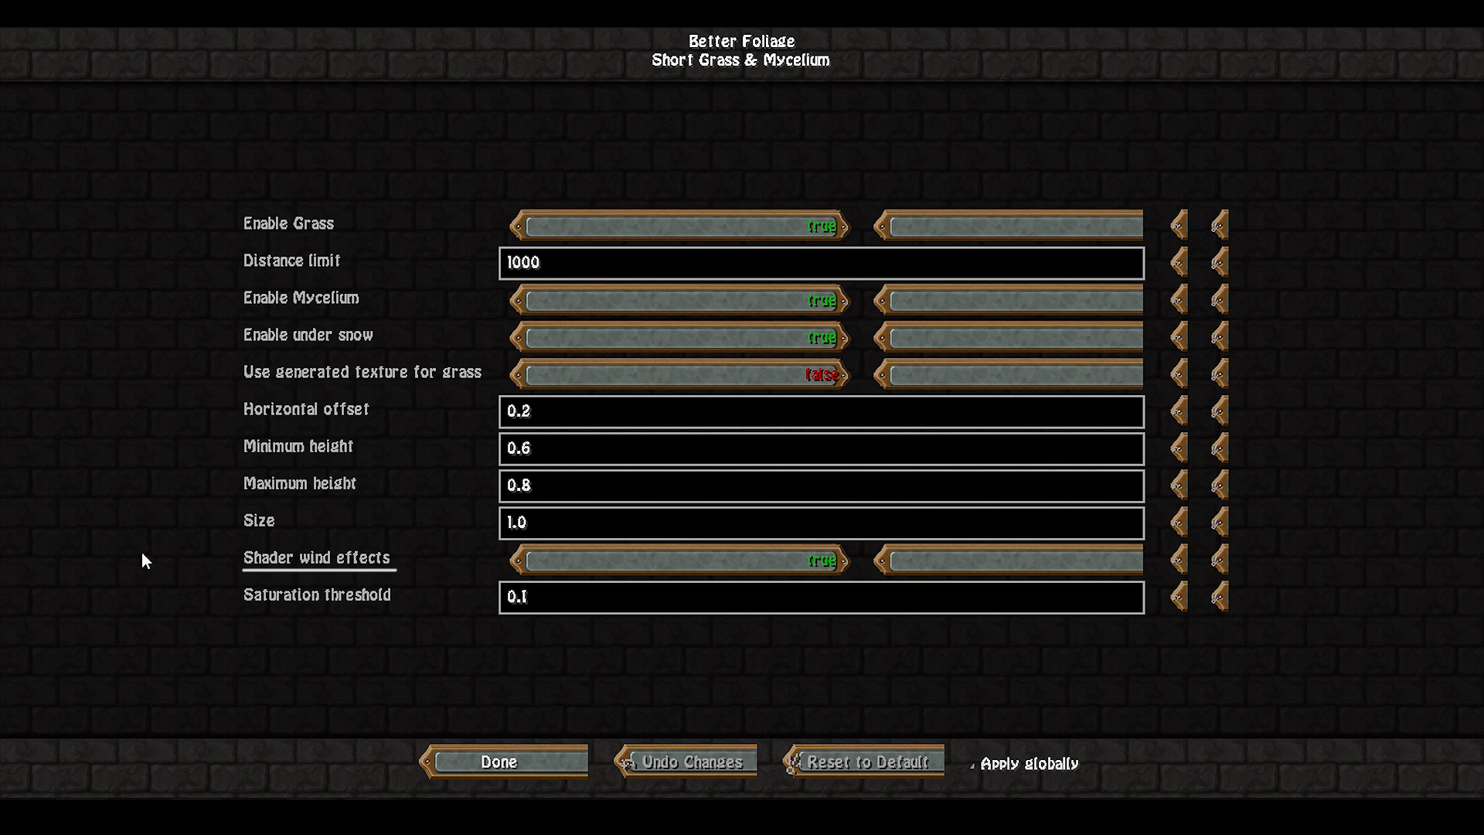
mouse_move(662, 691)
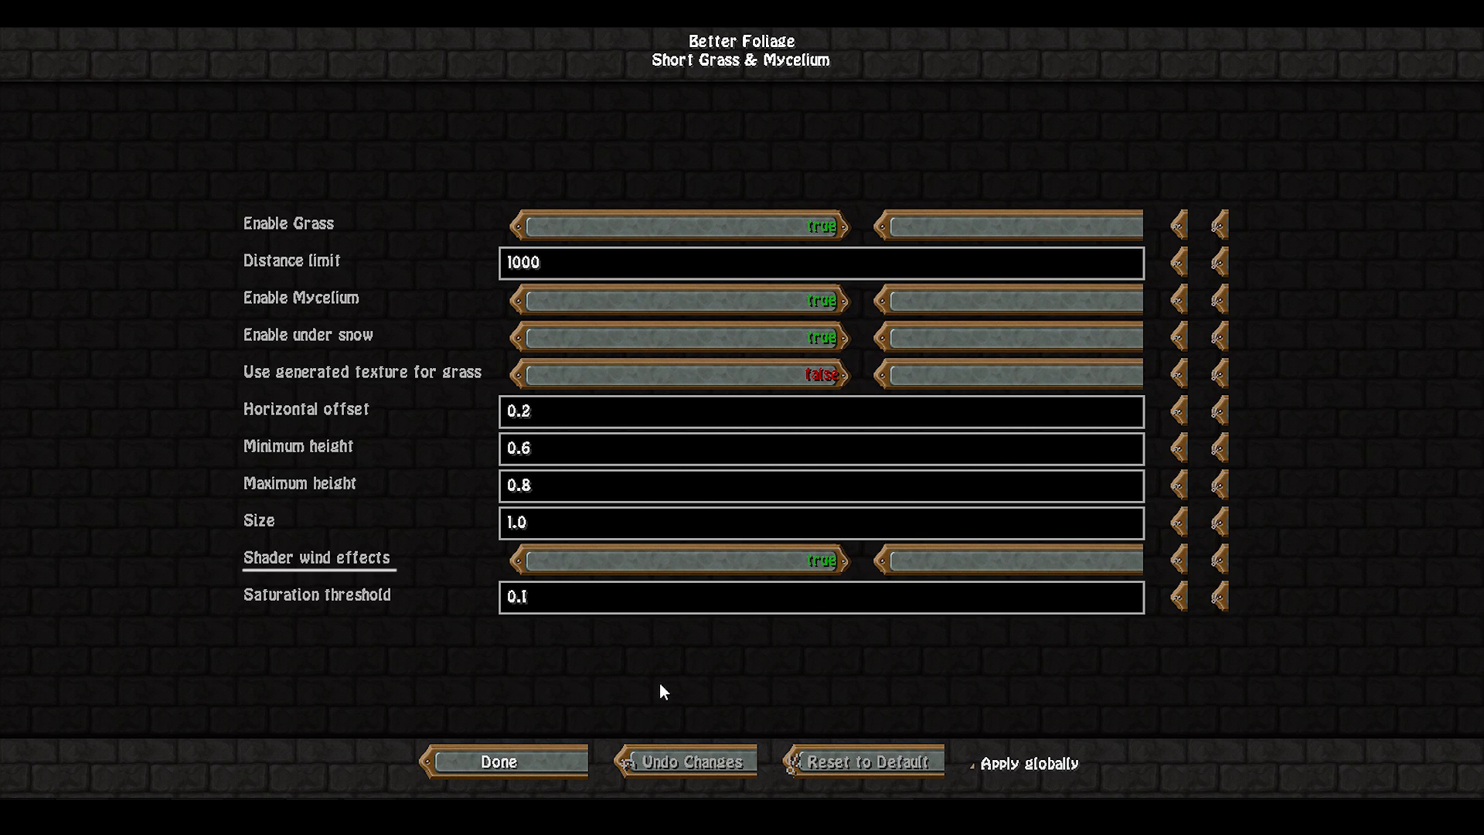
mouse_move(969, 676)
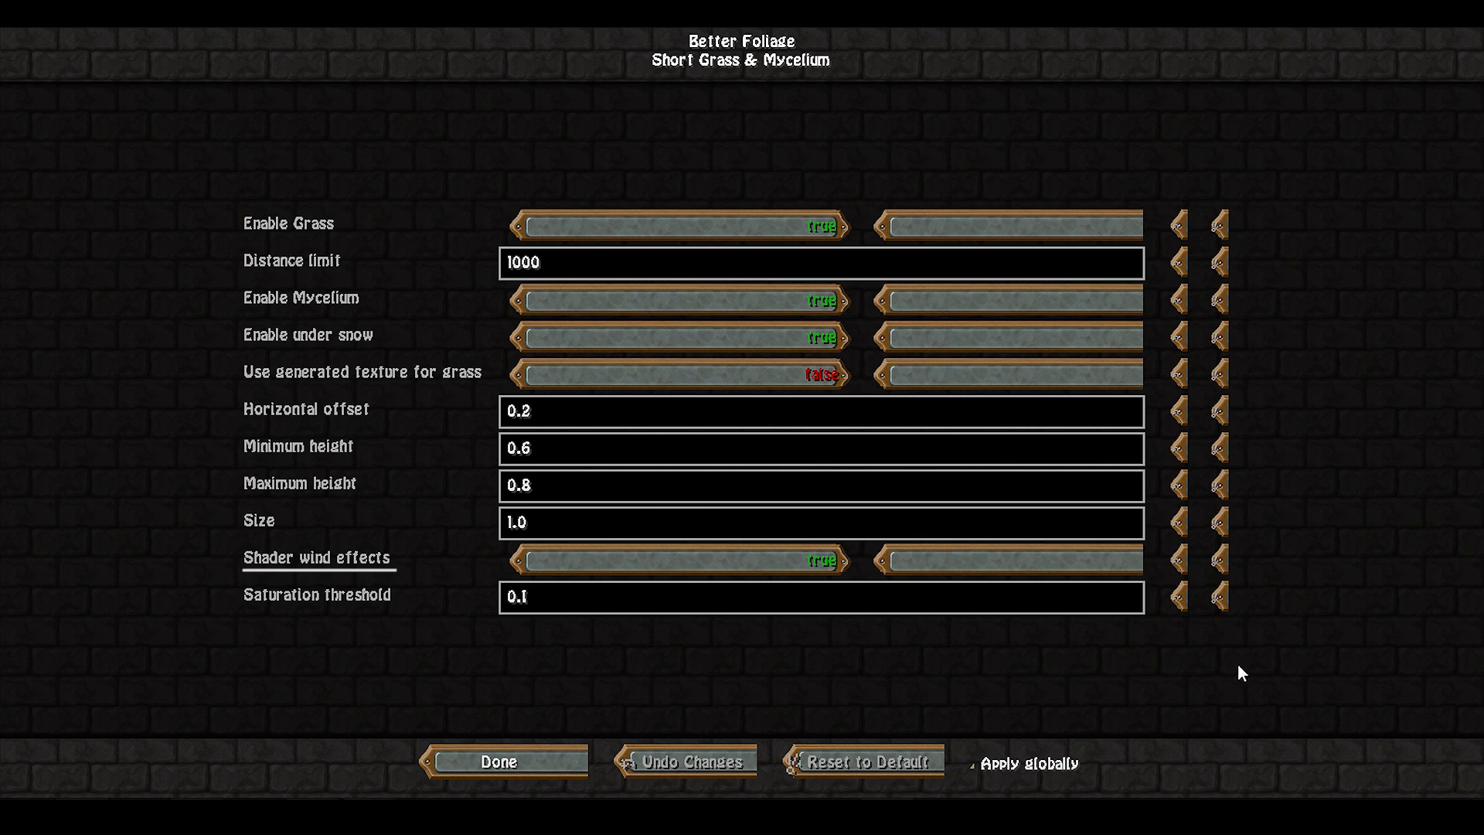
mouse_move(1313, 249)
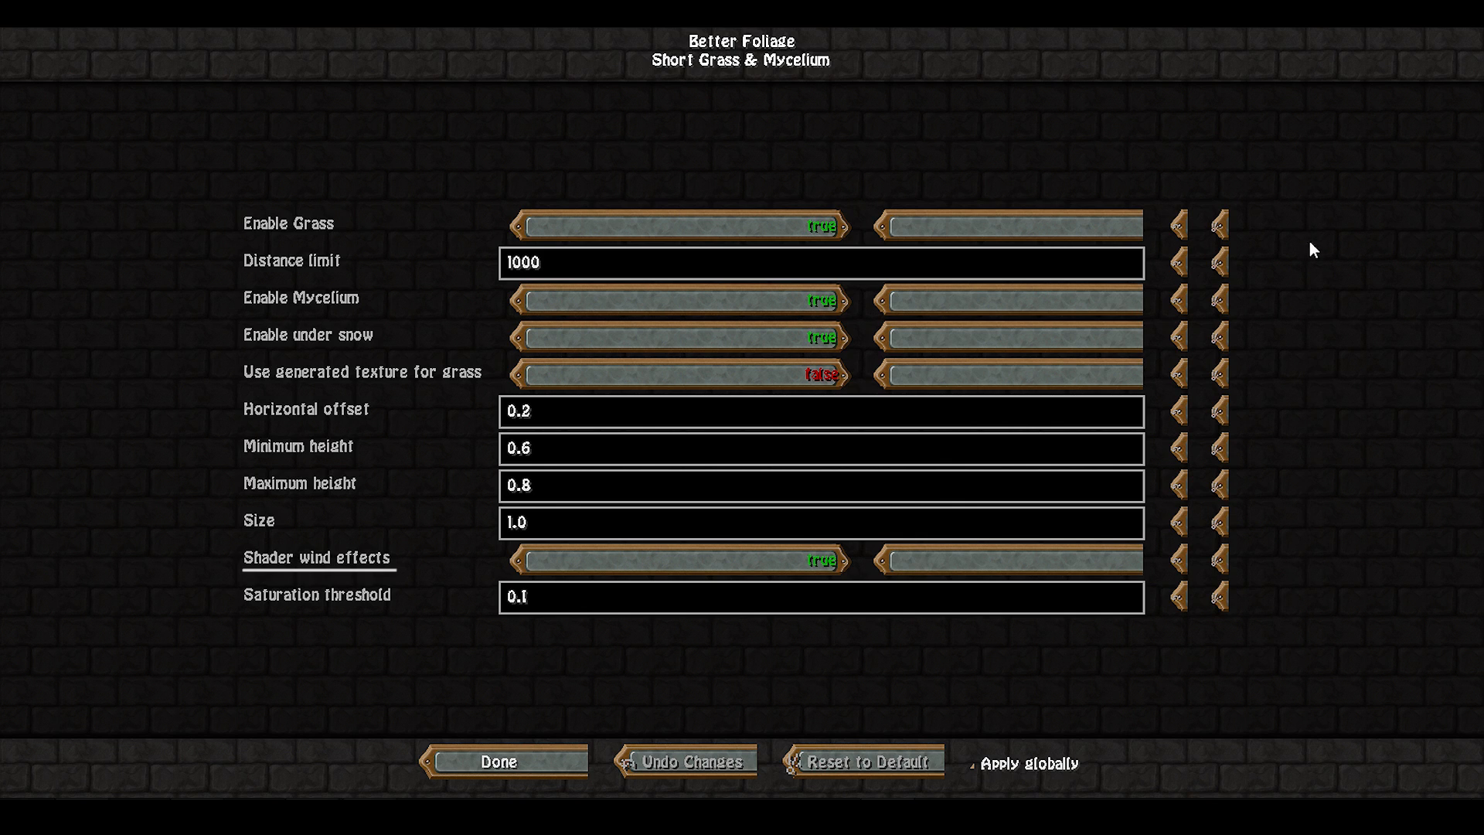
mouse_move(623, 76)
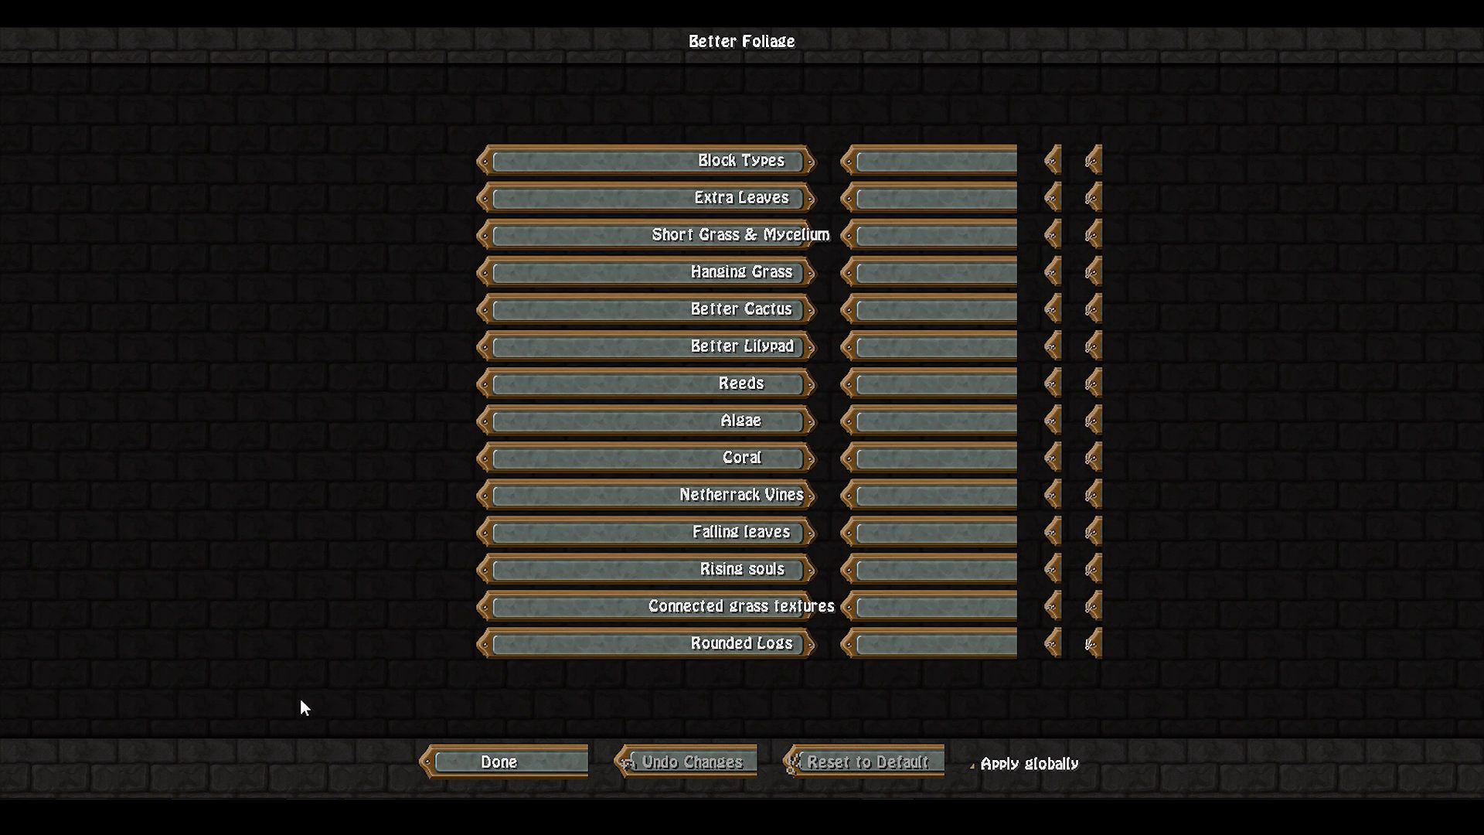
mouse_move(309, 606)
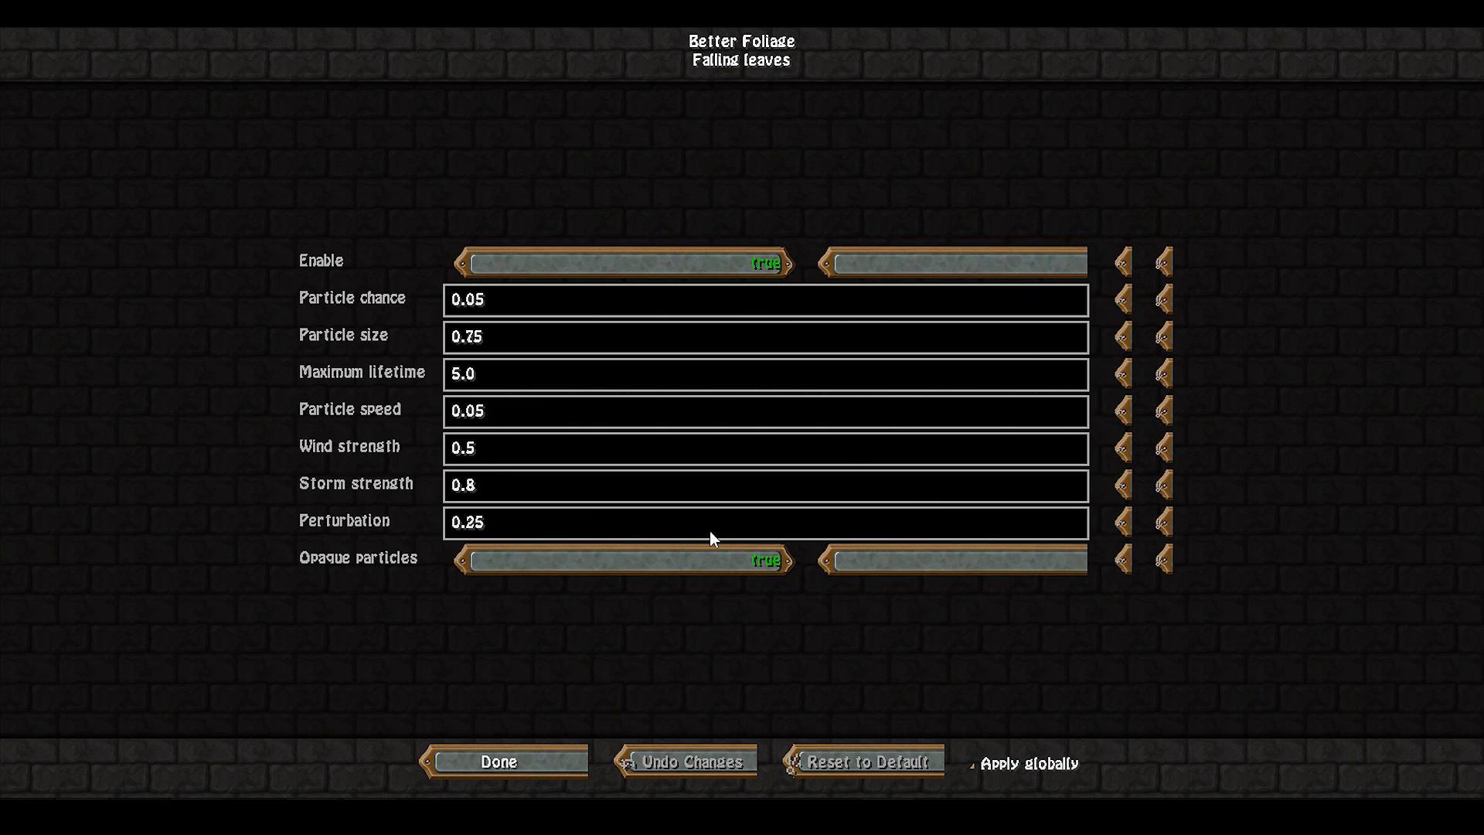
mouse_move(757, 670)
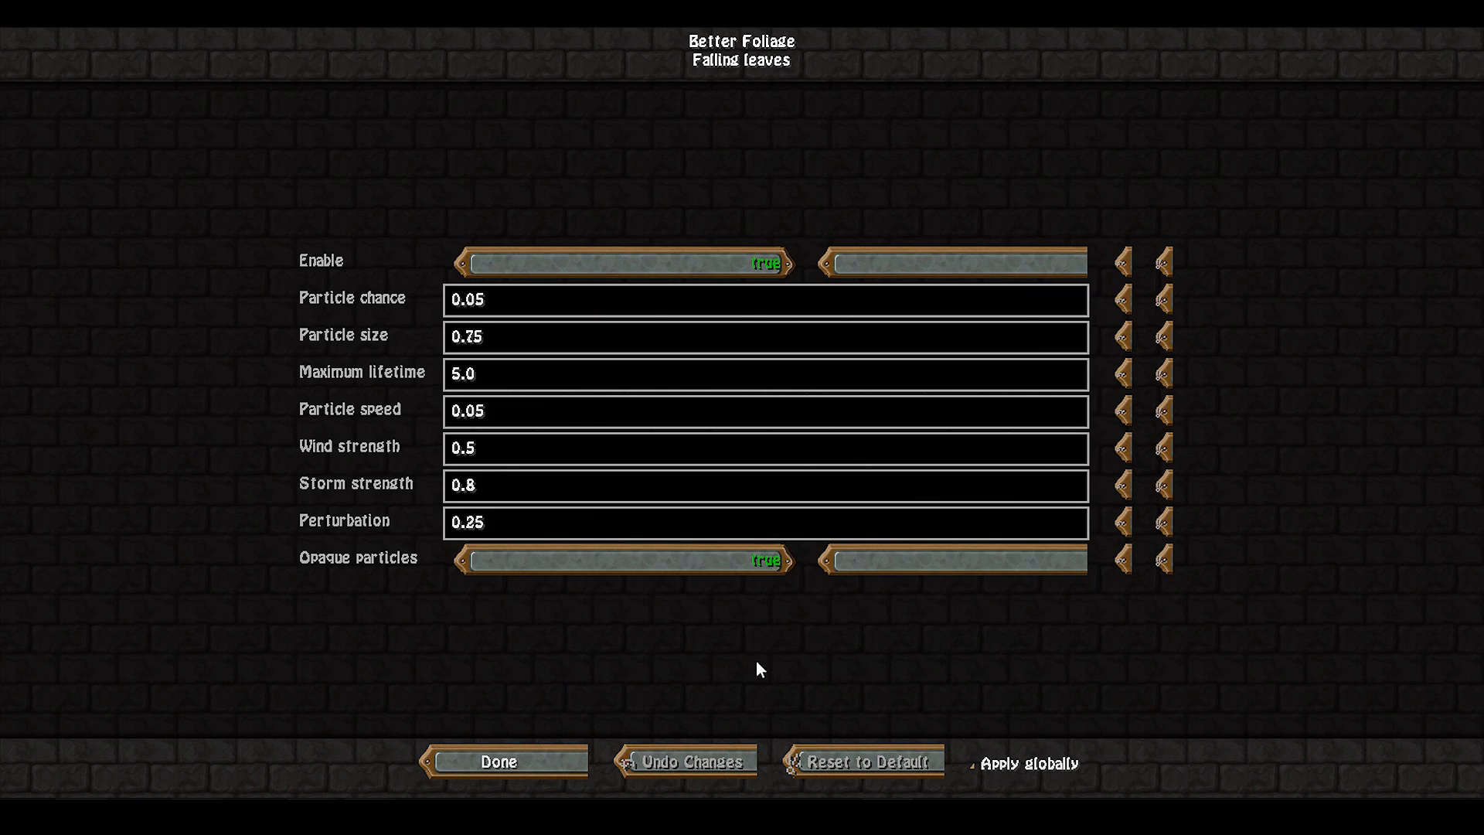
mouse_move(239, 520)
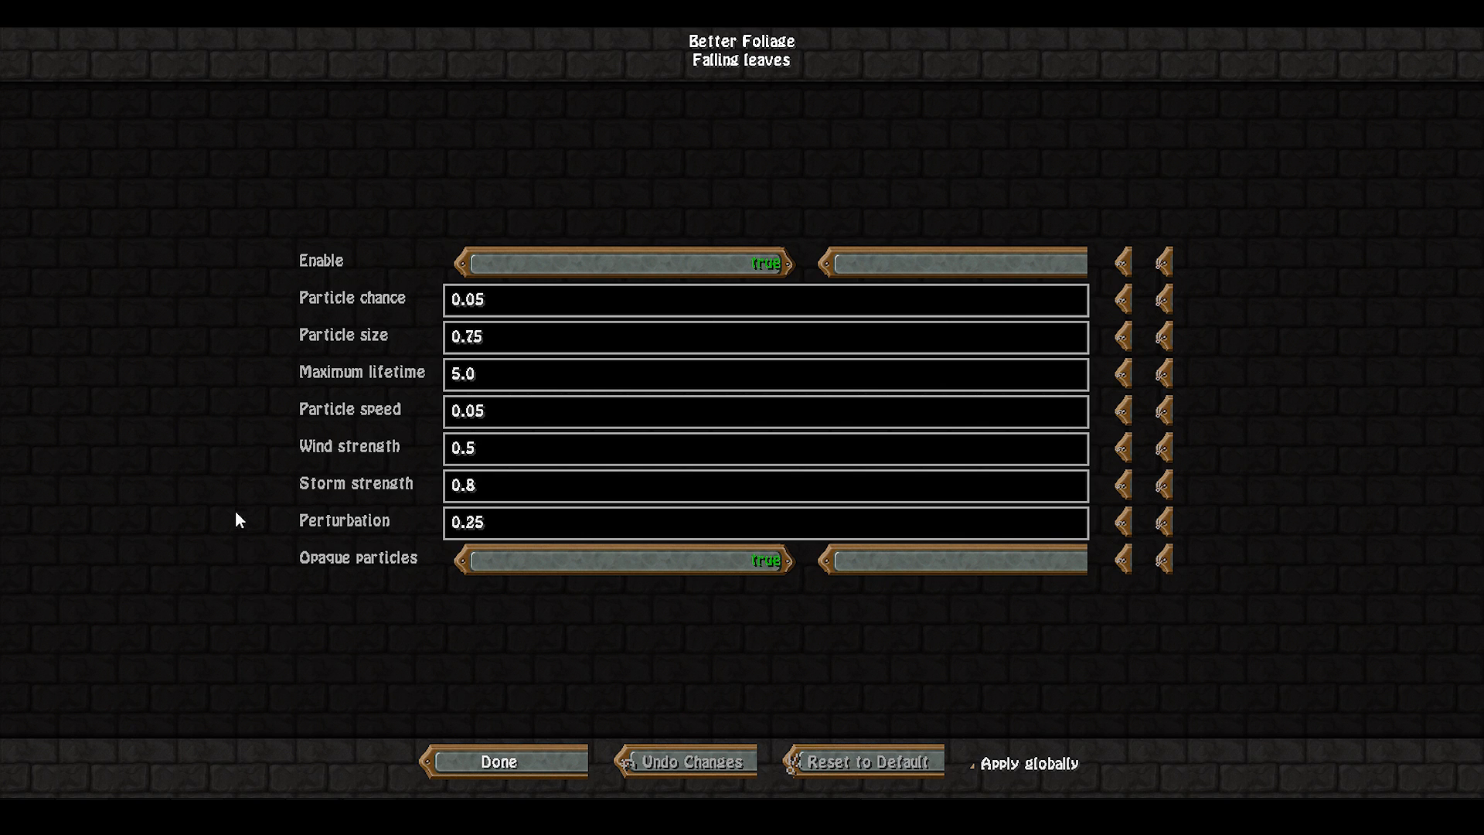
mouse_move(160, 265)
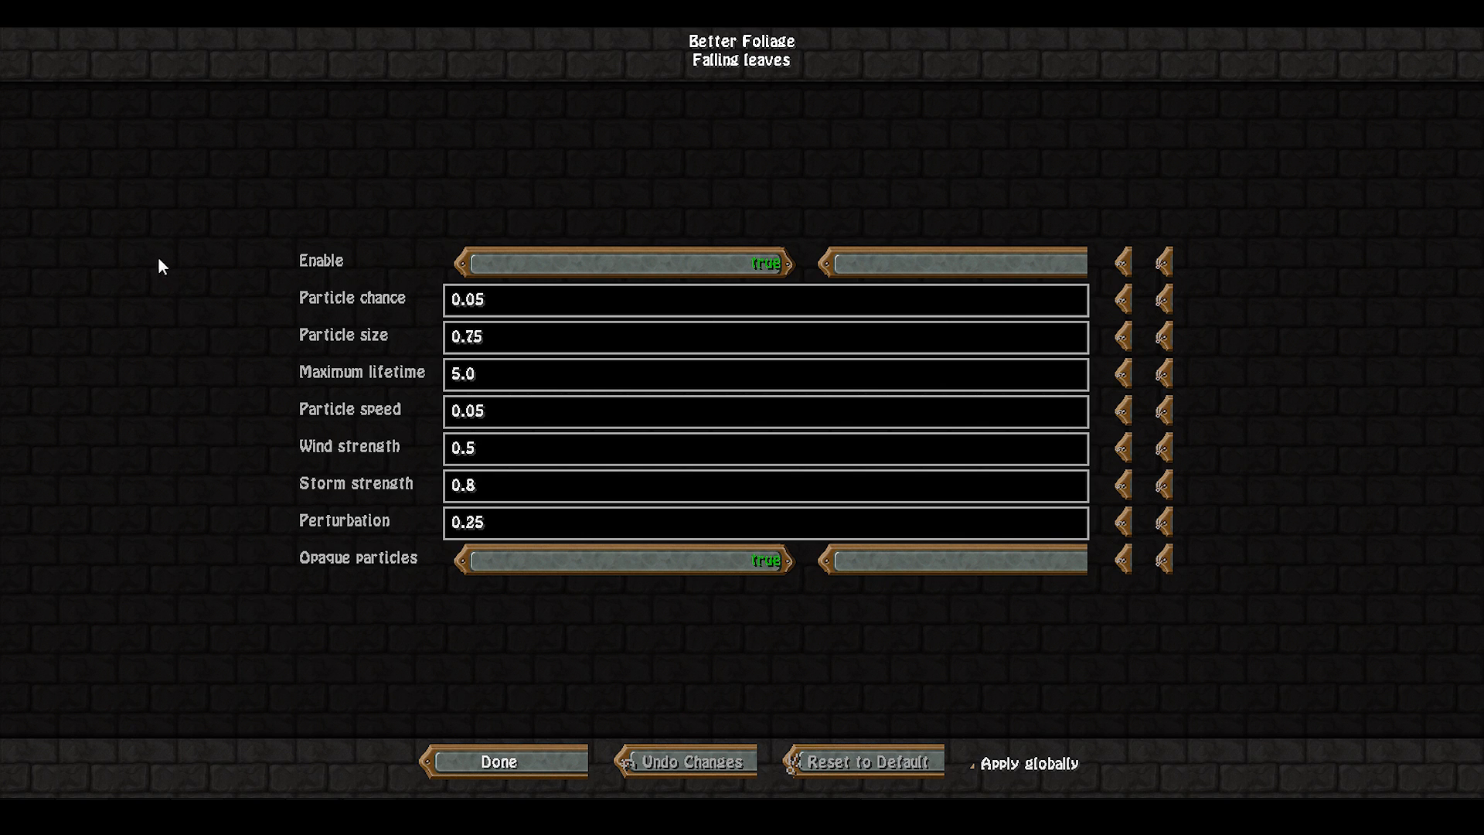
mouse_move(175, 418)
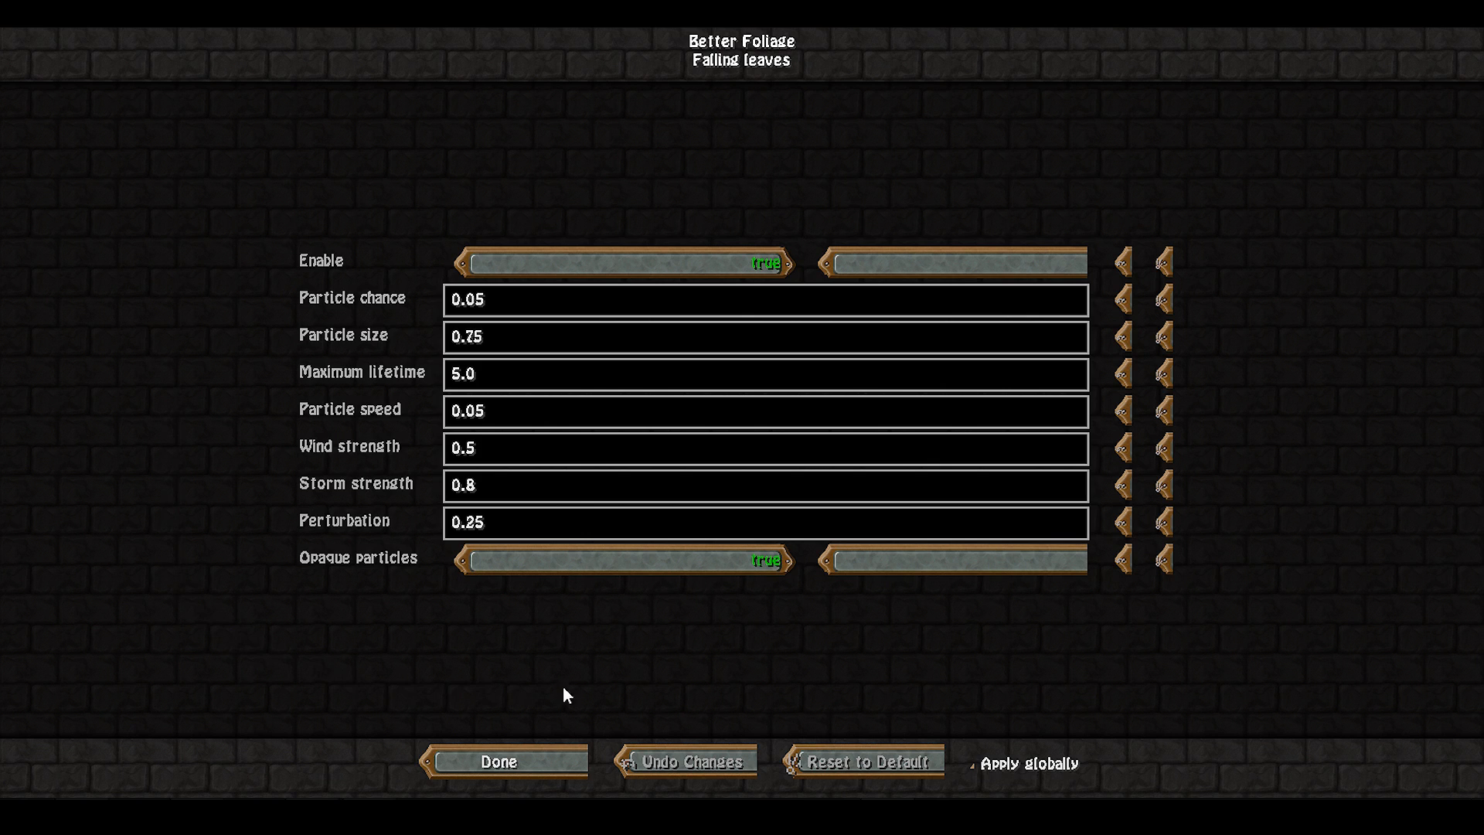
mouse_move(1237, 583)
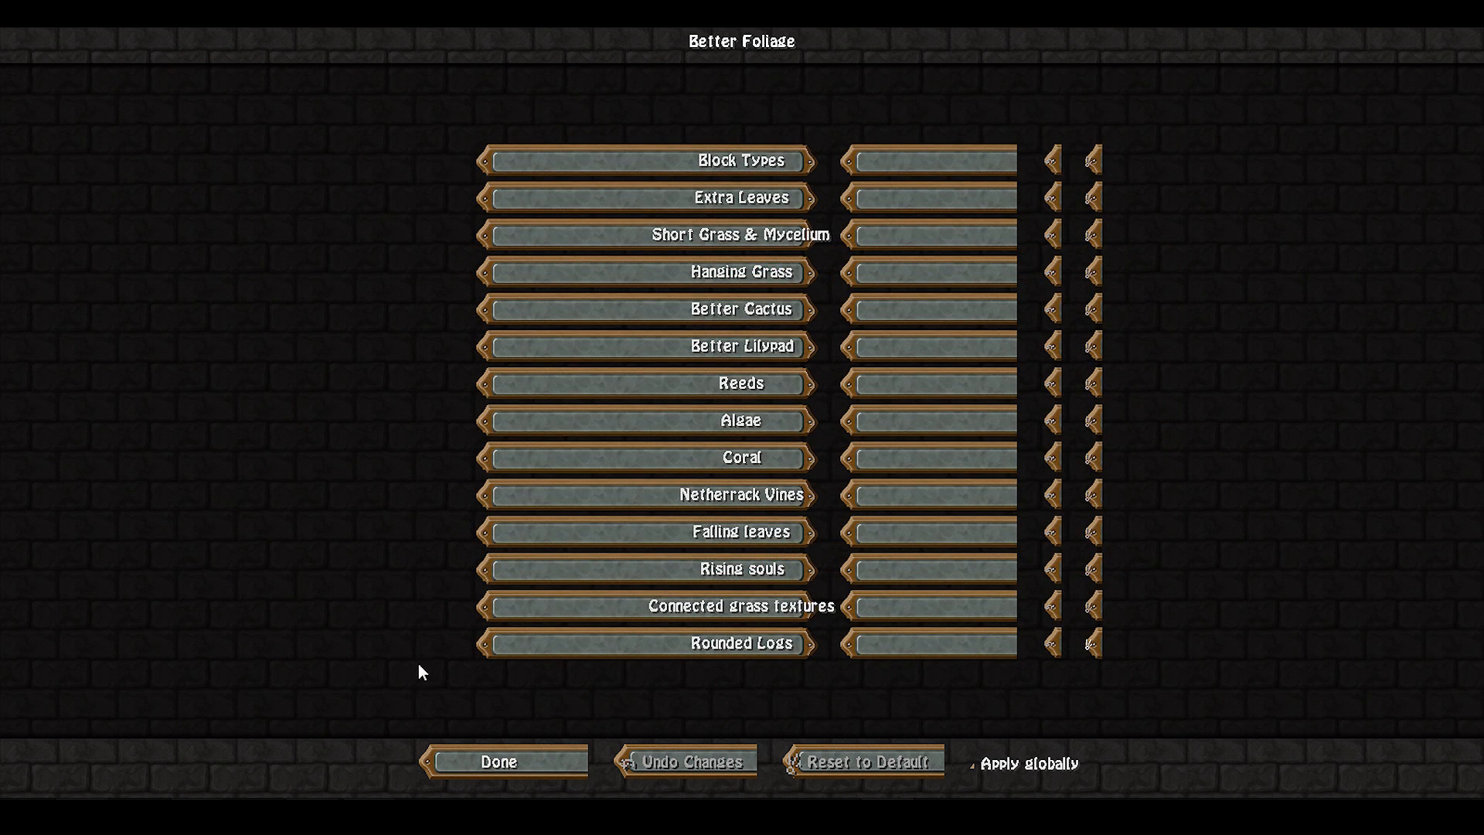
mouse_move(720, 646)
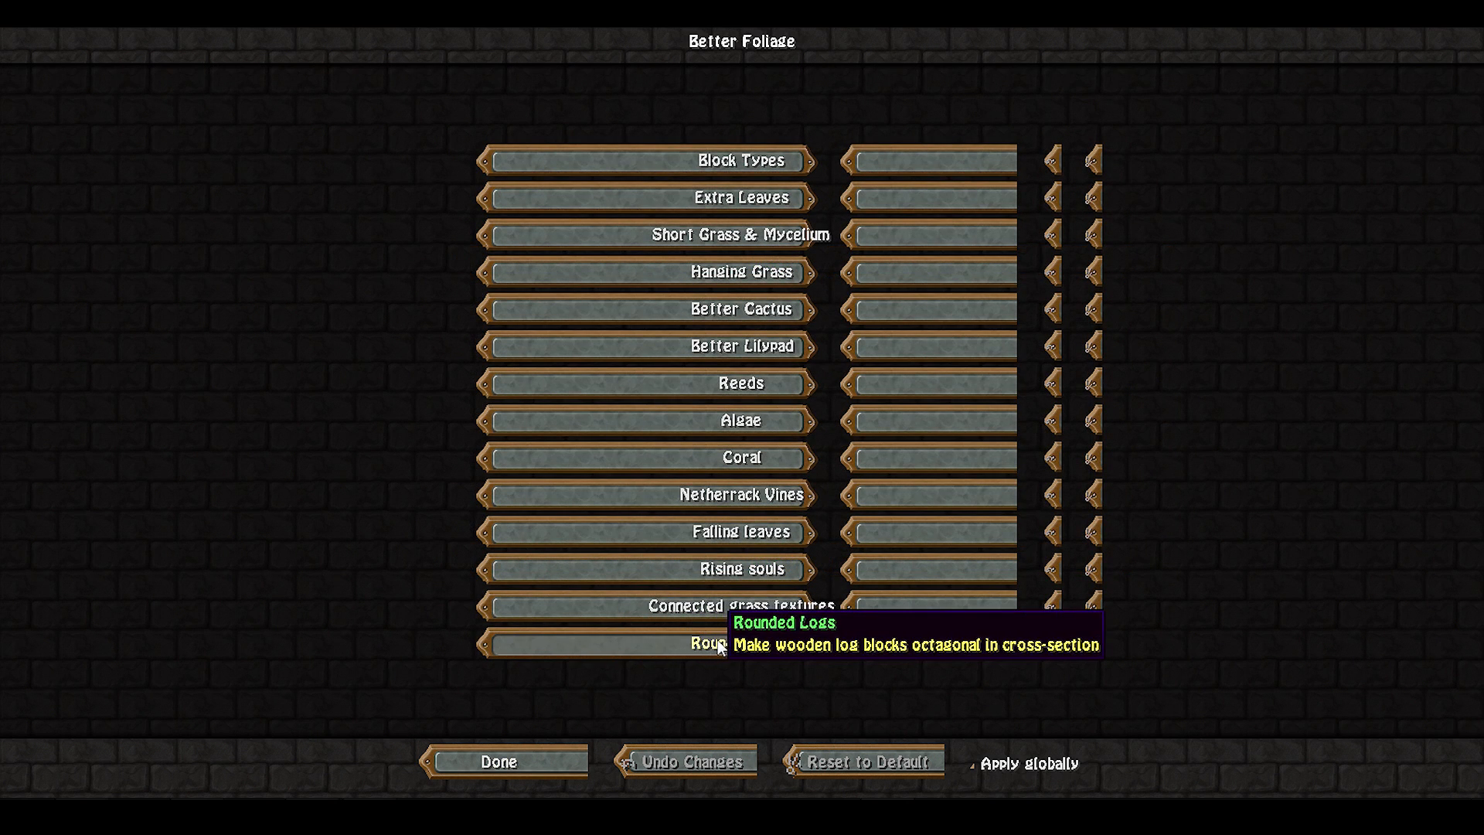
View the Rounded Logs chamfer options, then close the config to the hilltop cabin world.
left_click(700, 644)
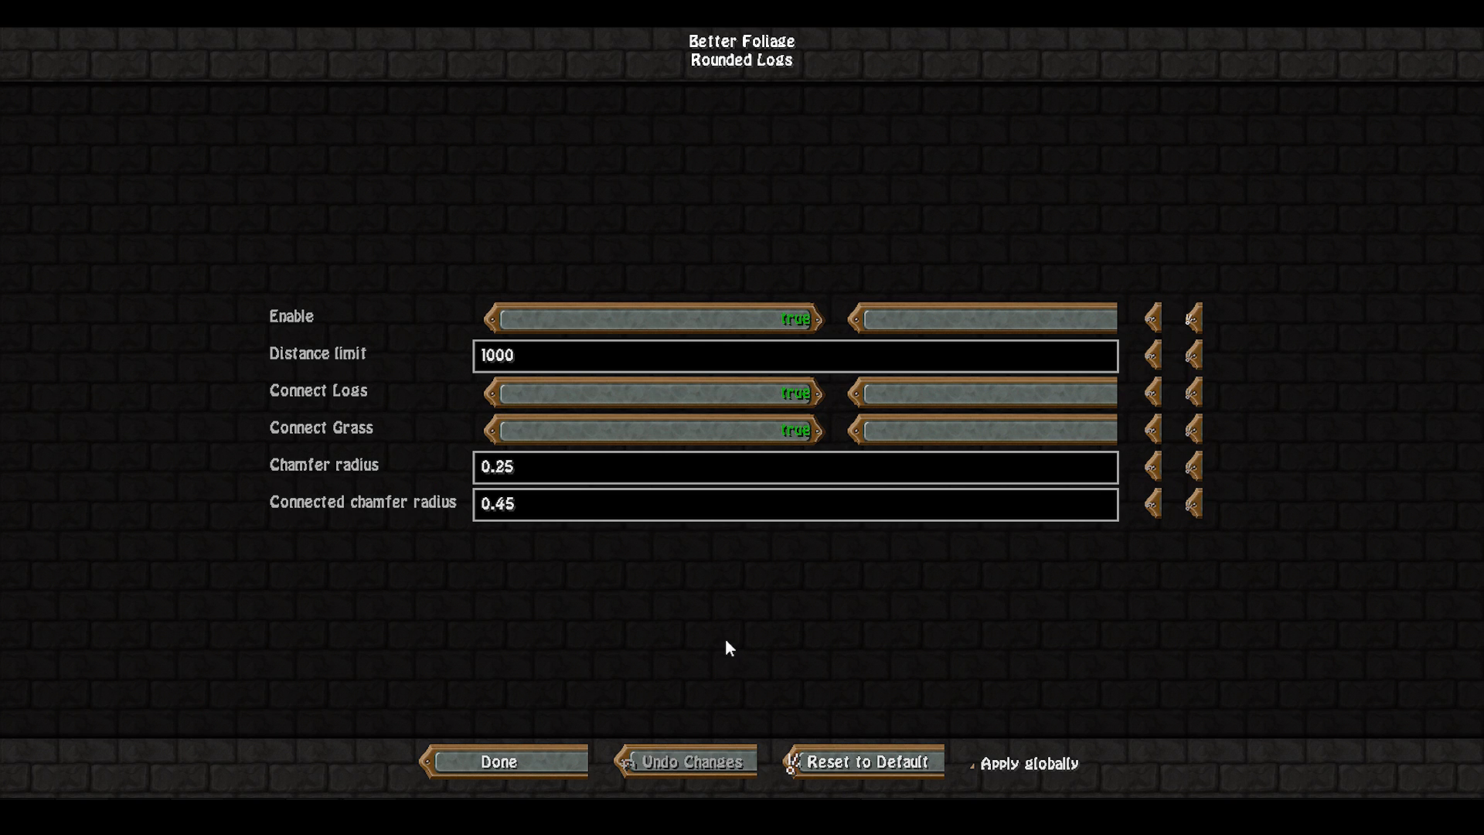
mouse_move(279, 604)
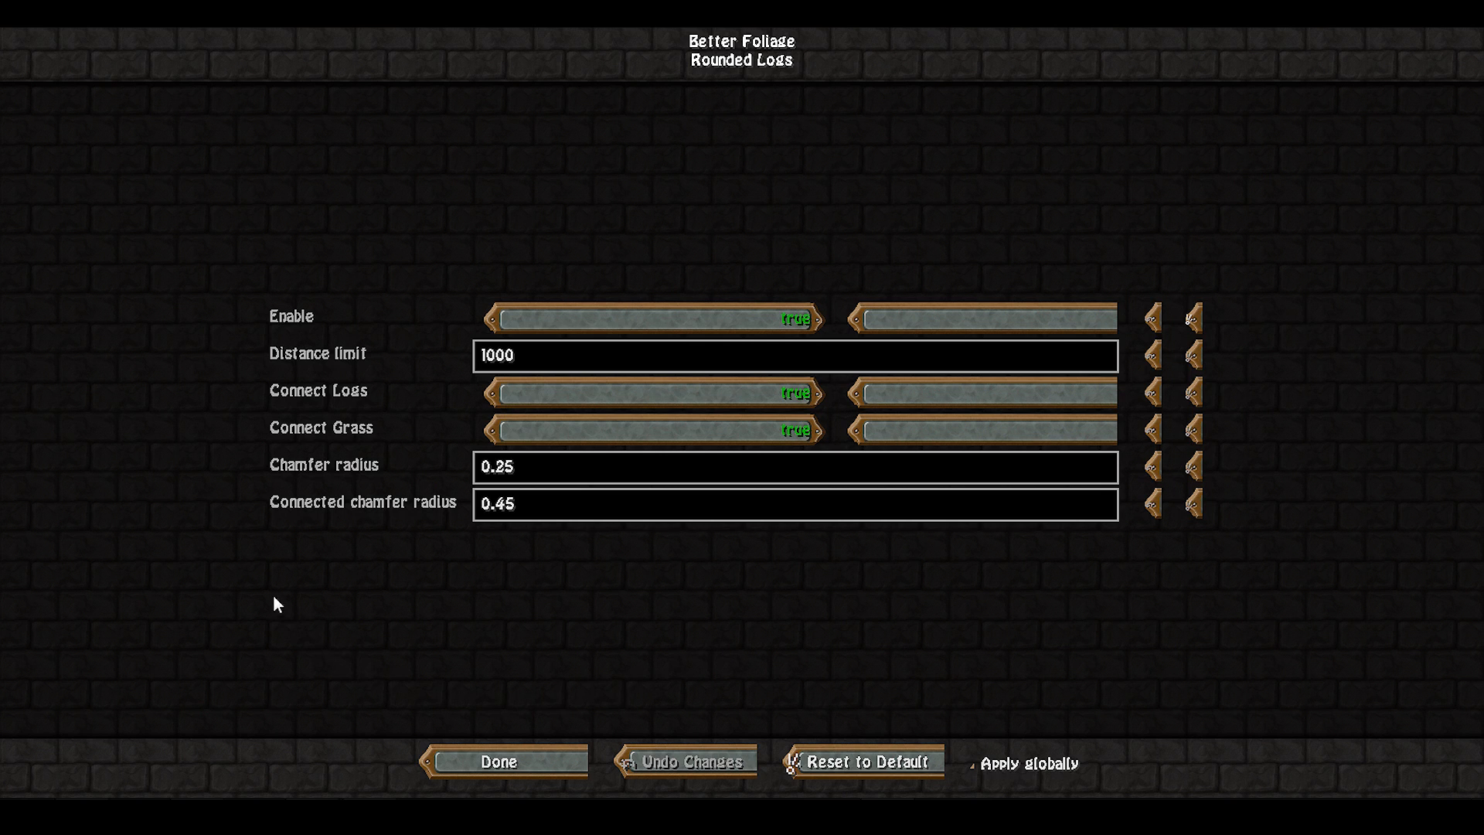
mouse_move(357, 244)
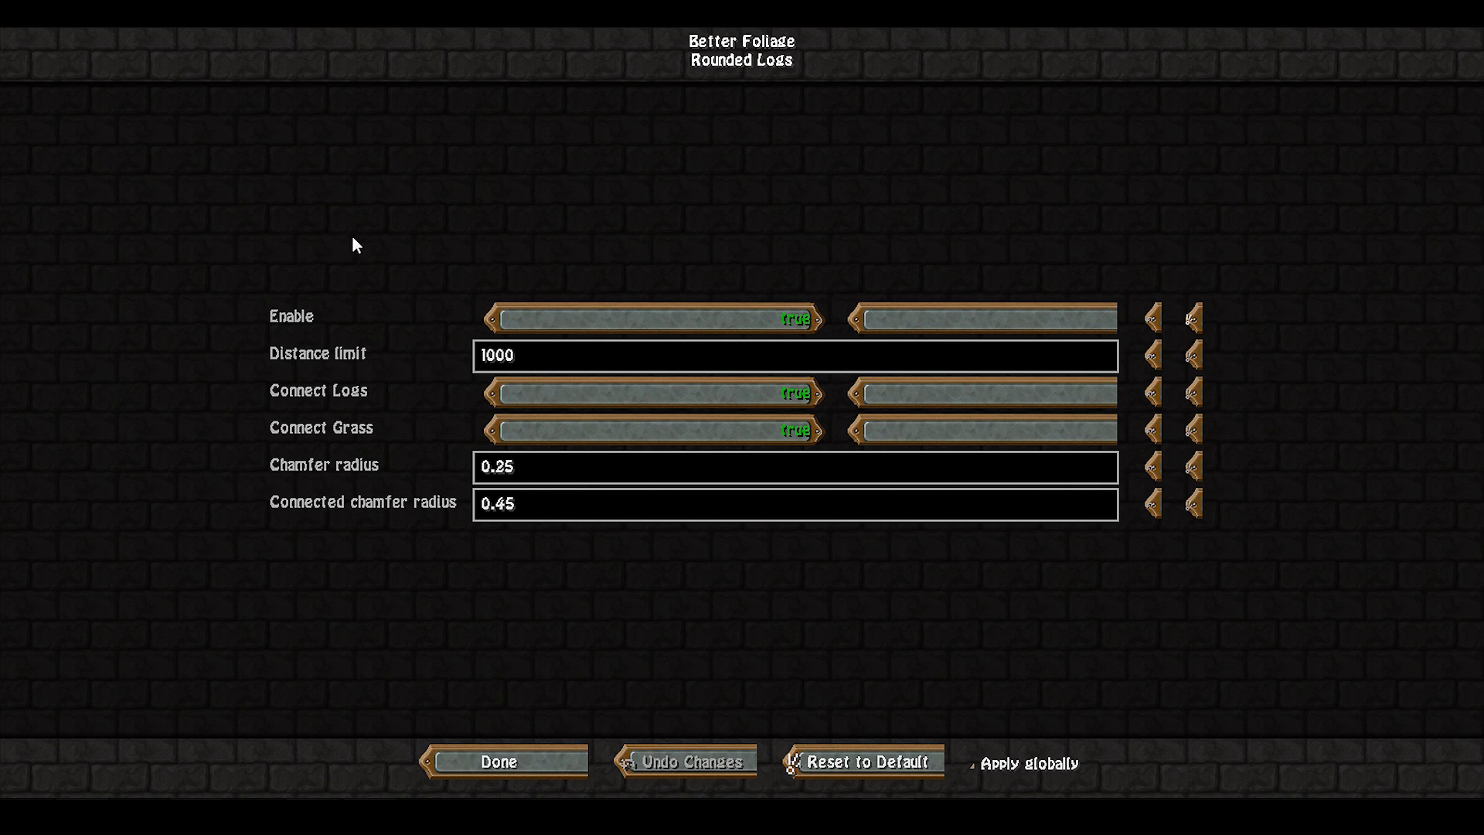
mouse_move(792, 203)
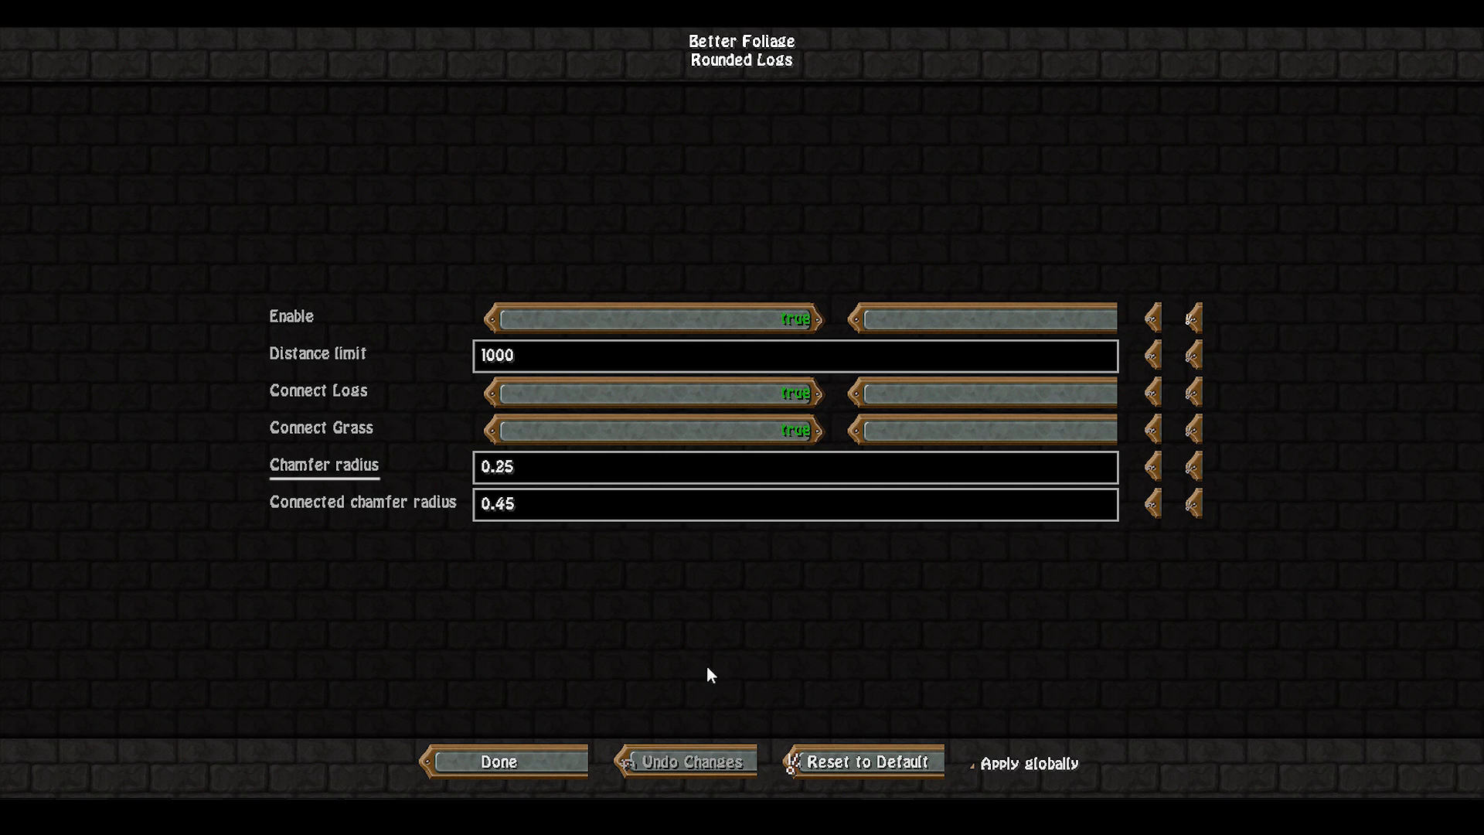
mouse_move(176, 631)
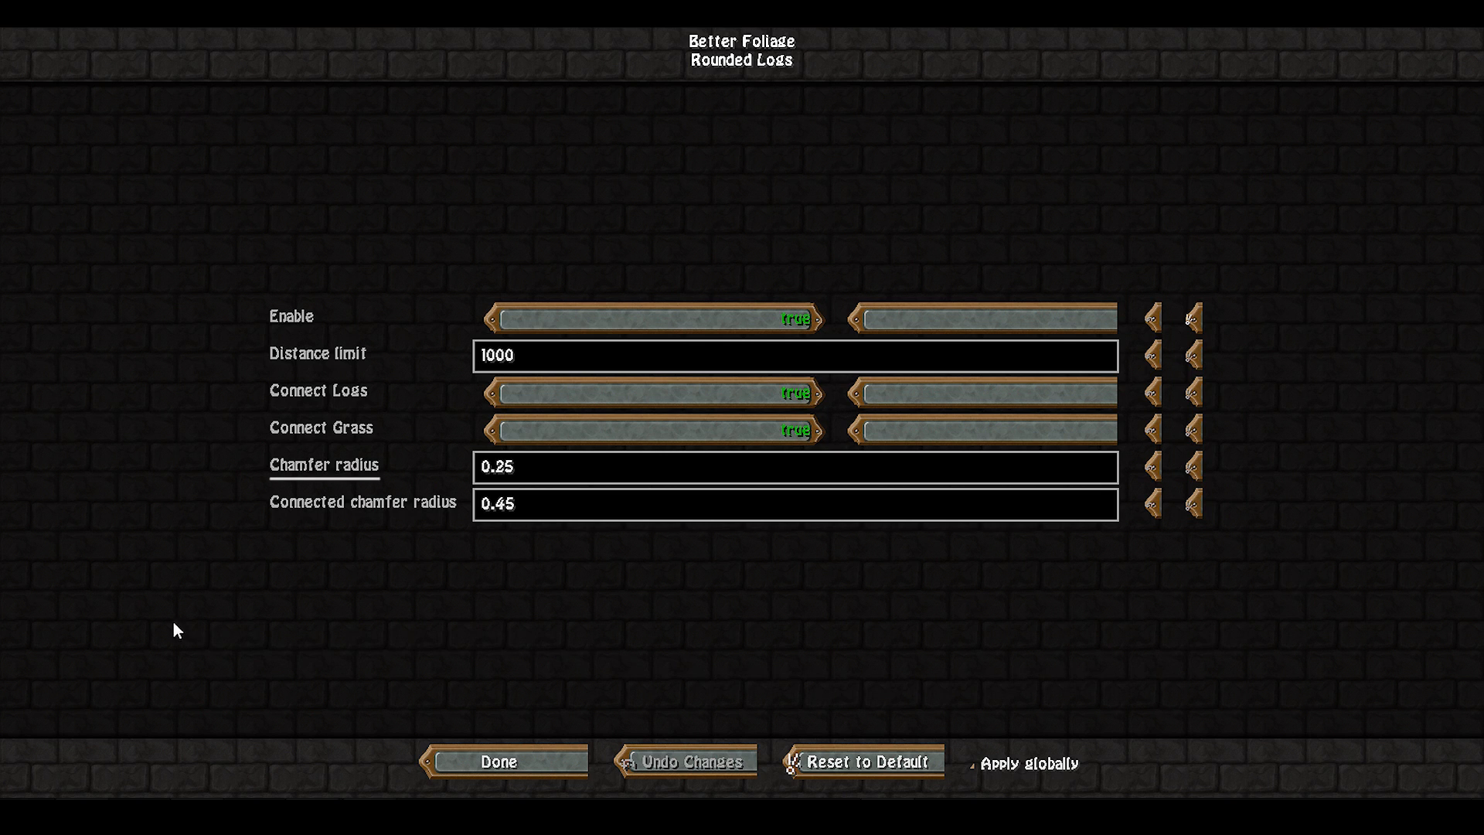
mouse_move(82, 405)
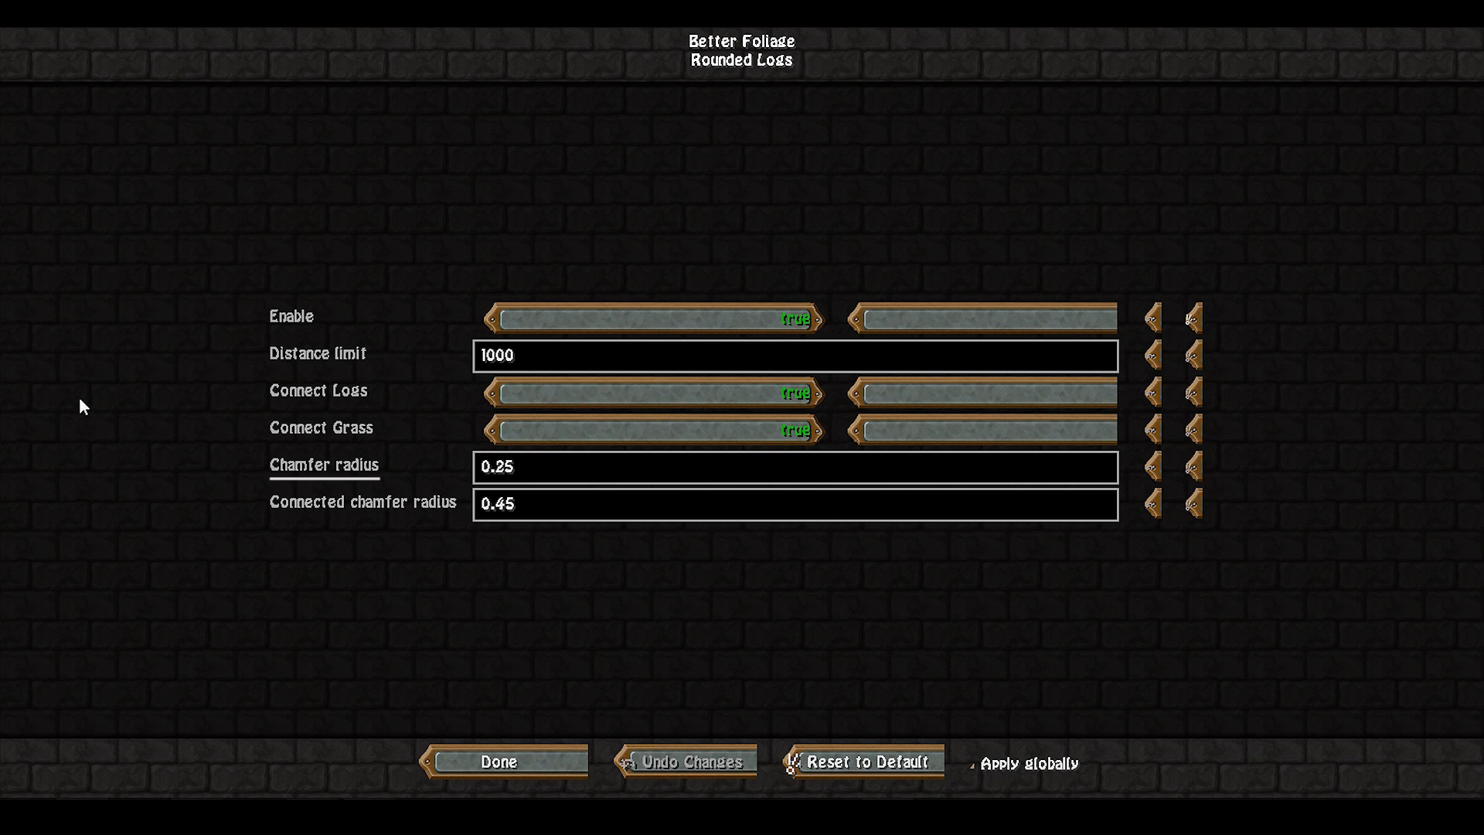
mouse_move(178, 556)
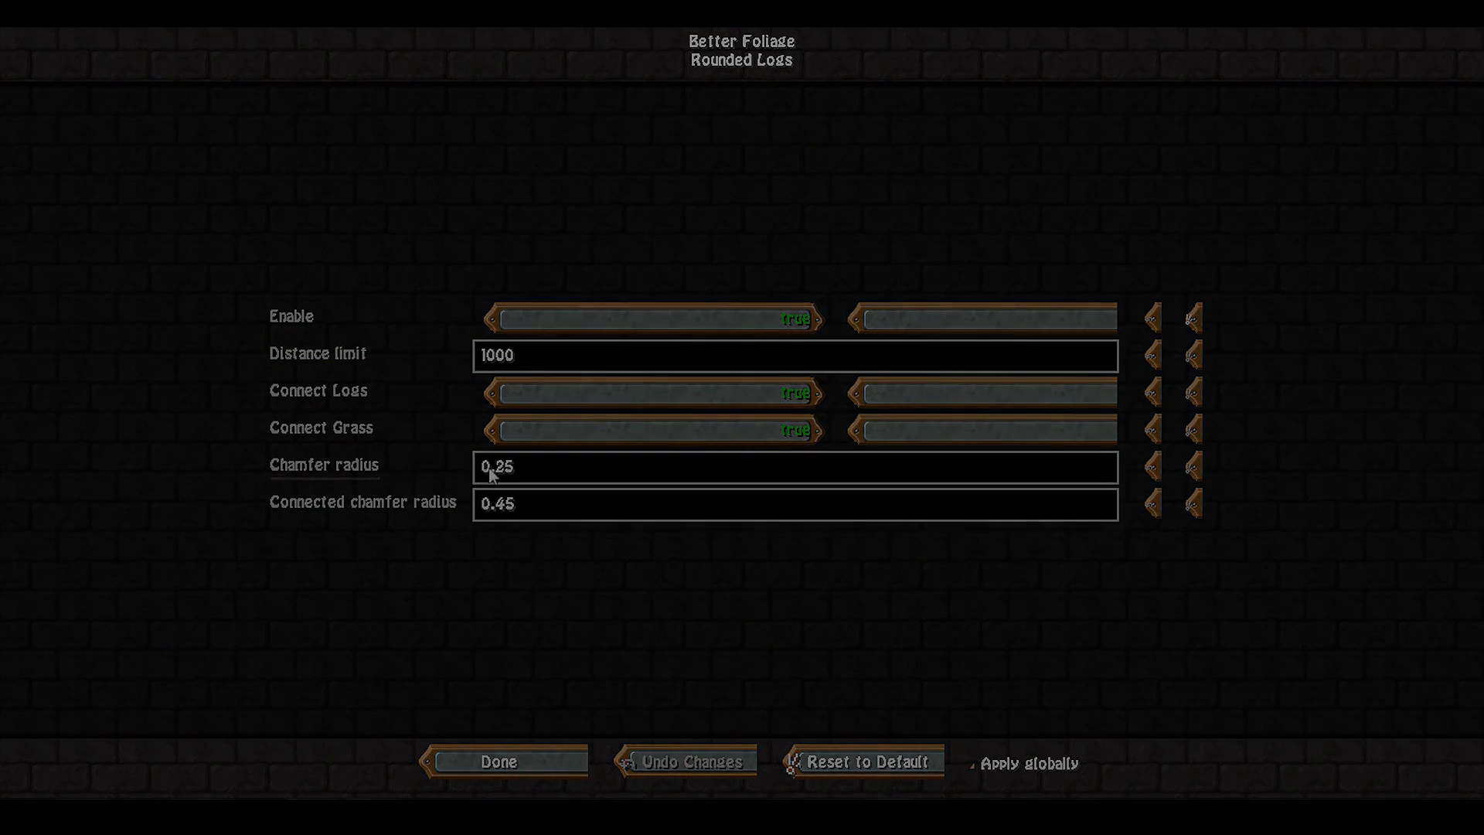
left_click(496, 760)
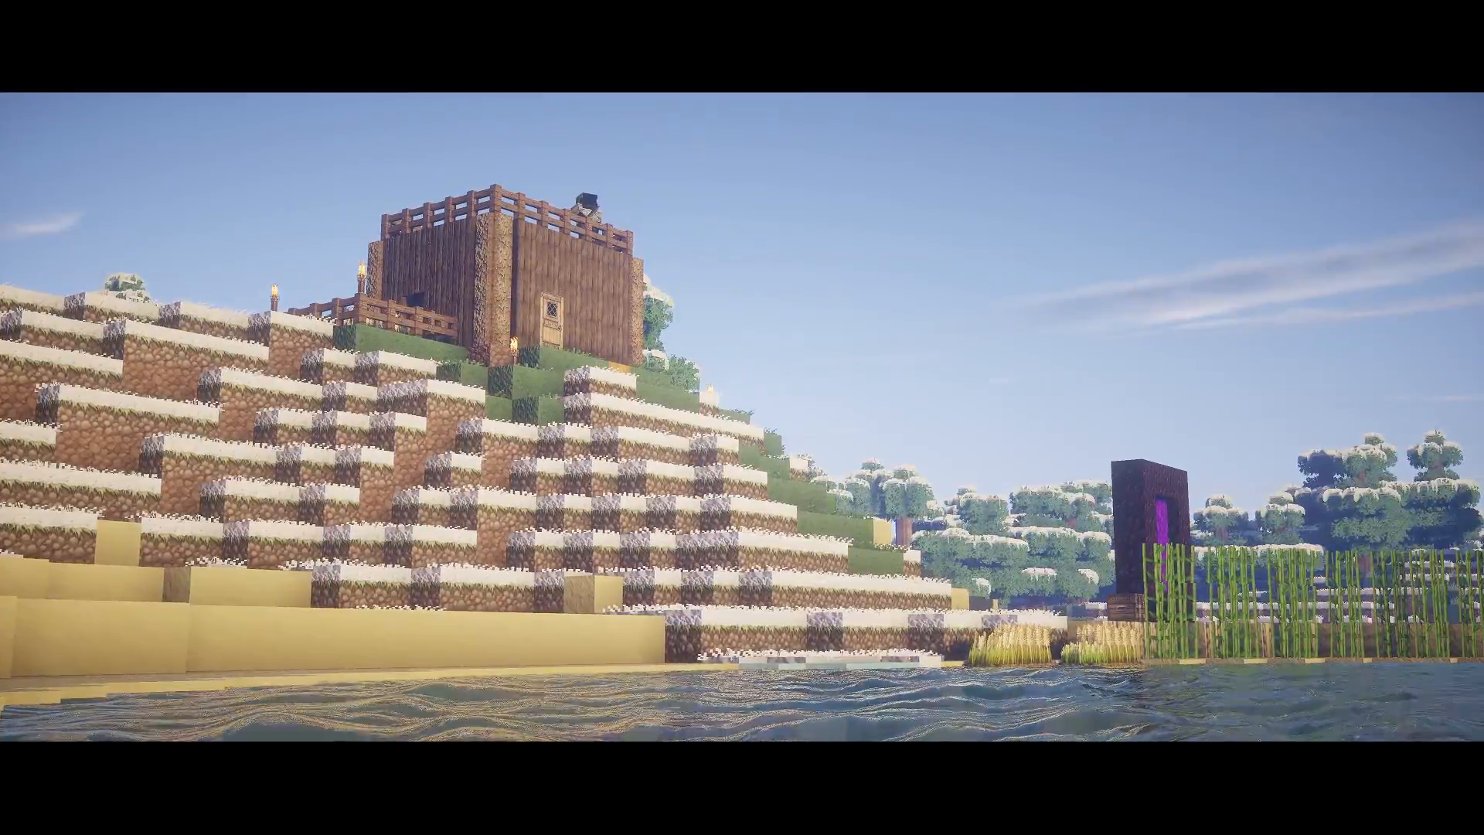